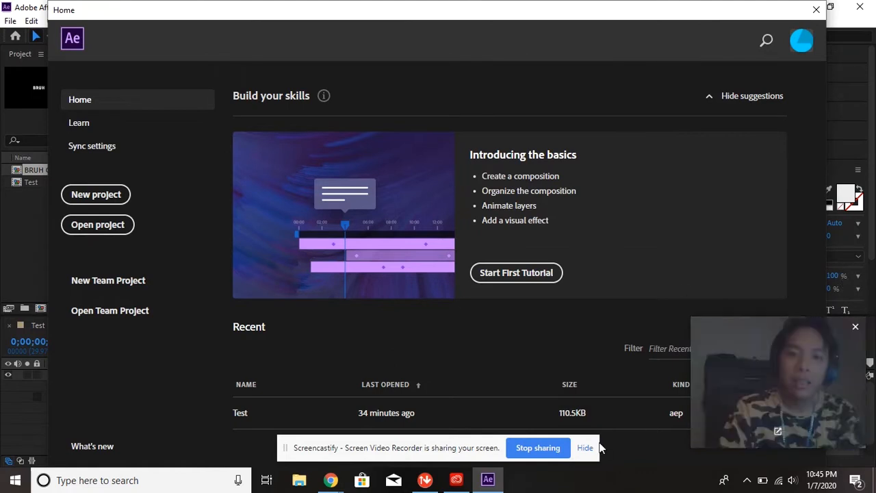
pyautogui.moveTo(663, 113)
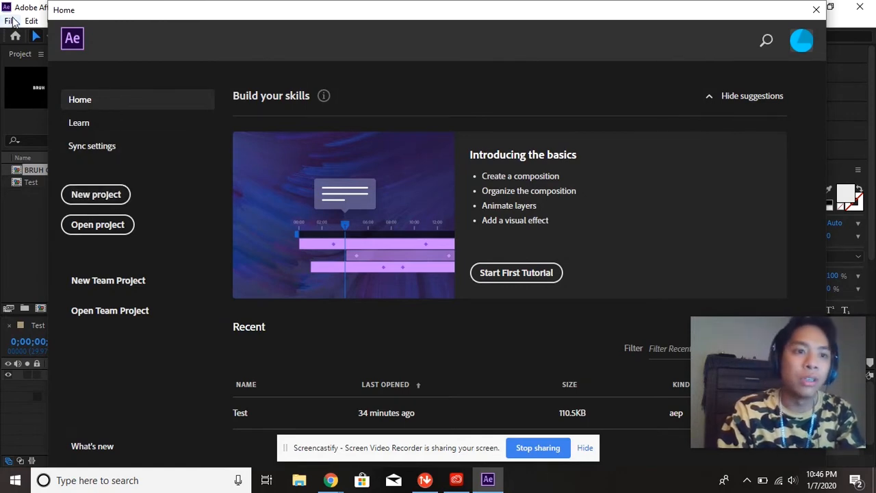
# Start a fresh untitled project from the File menu, leaving the Home screen
pyautogui.click(10, 21)
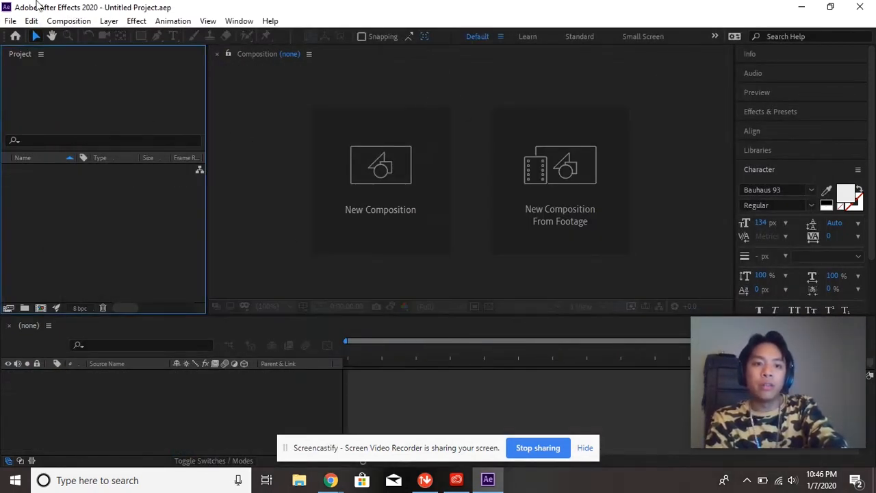
pyautogui.moveTo(267, 197)
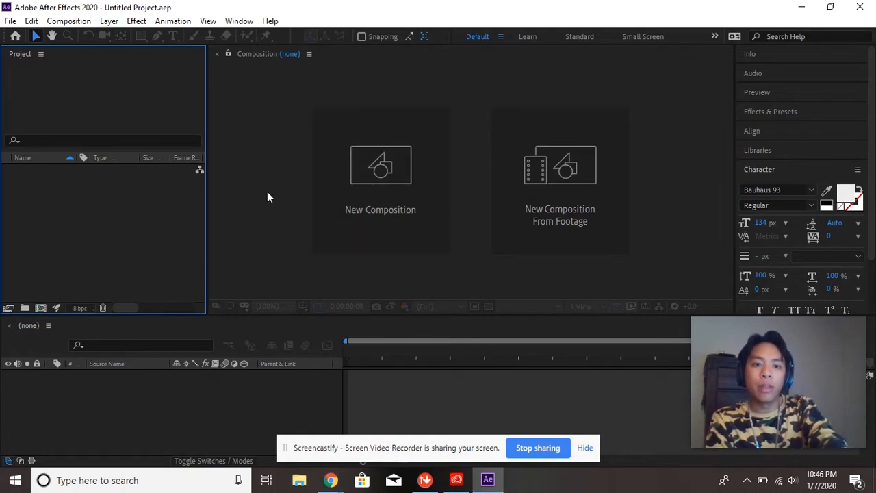
pyautogui.moveTo(279, 216)
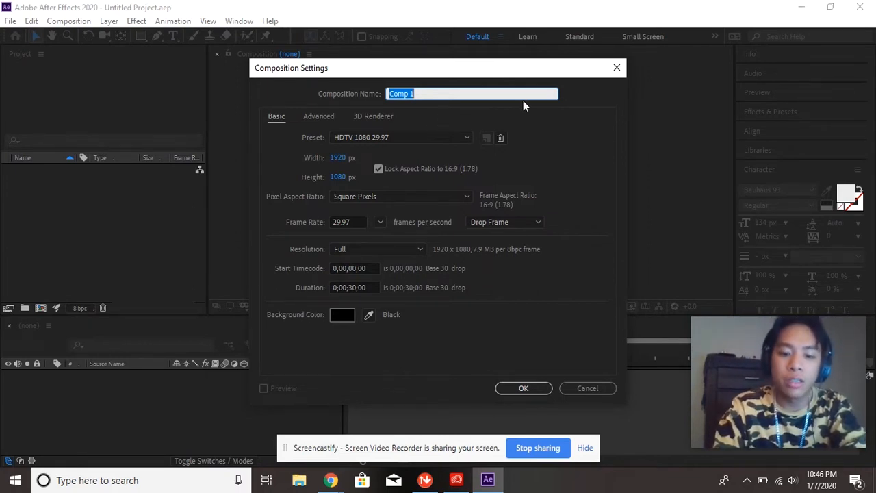
# Name the composition 'Motion Title' with a 0;00;10;00 duration and confirm
pyautogui.write('Mot')
pyautogui.click(356, 287)
pyautogui.write('1')
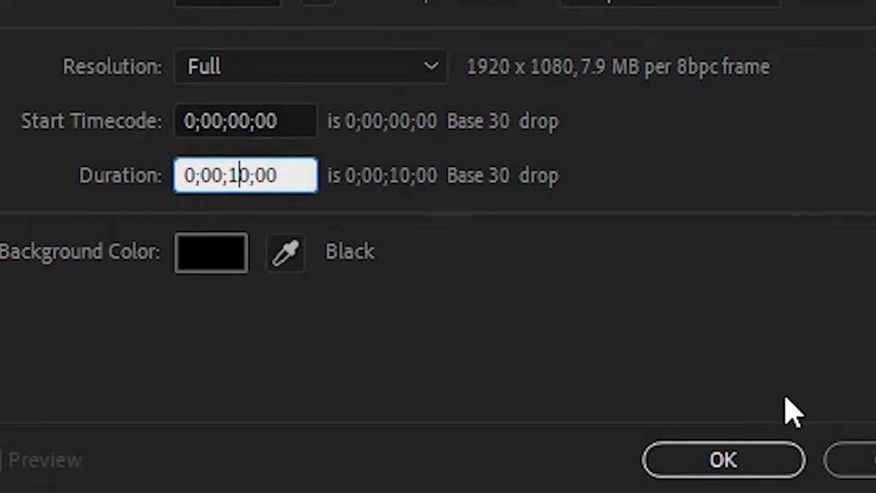
pyautogui.click(723, 459)
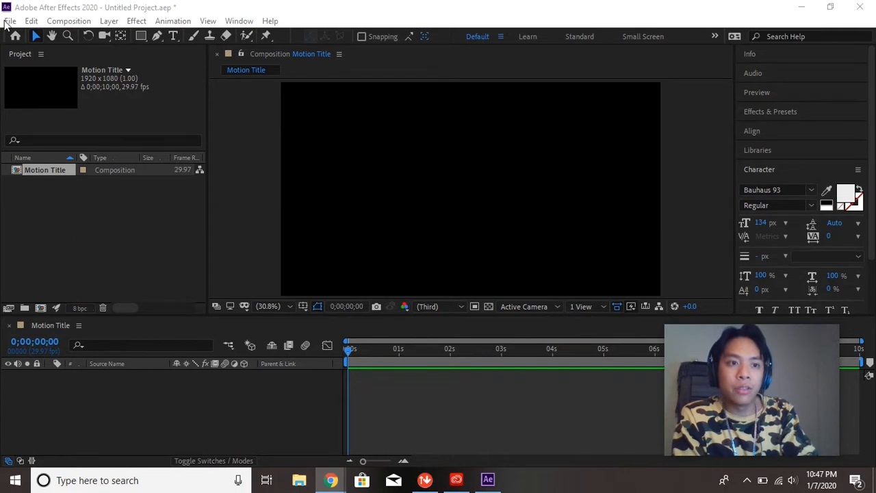
pyautogui.click(10, 20)
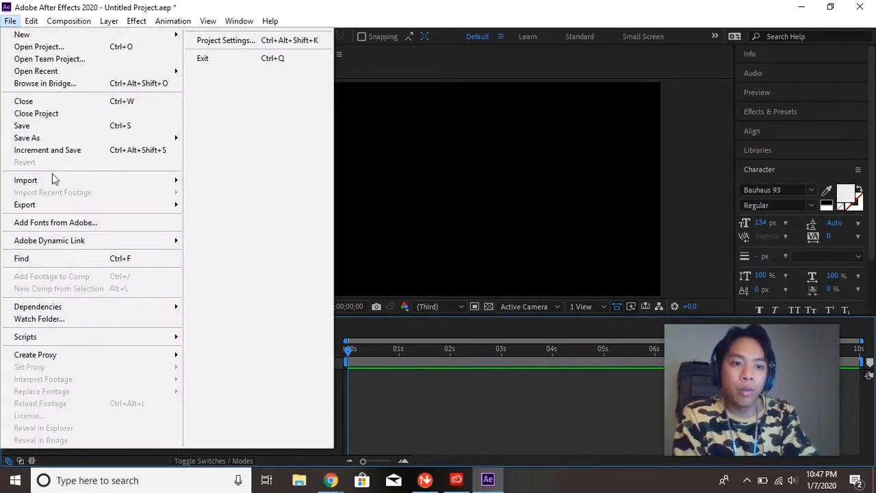
pyautogui.moveTo(26, 180)
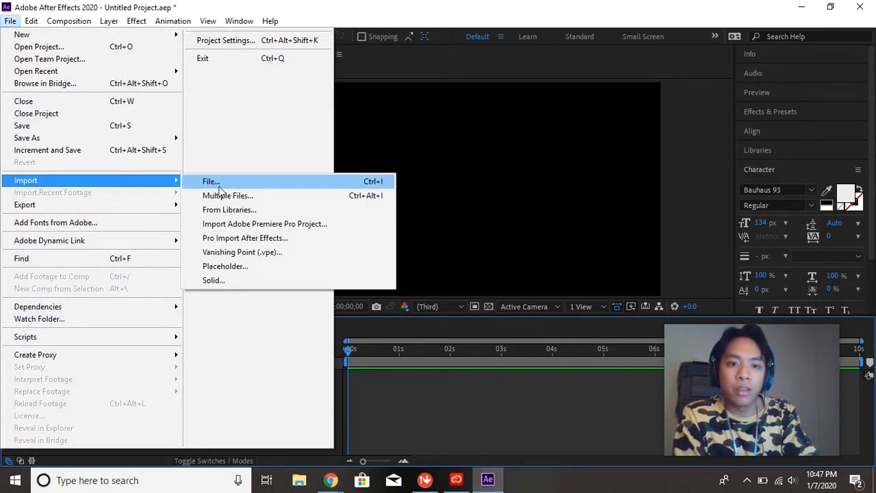
pyautogui.moveTo(371, 140)
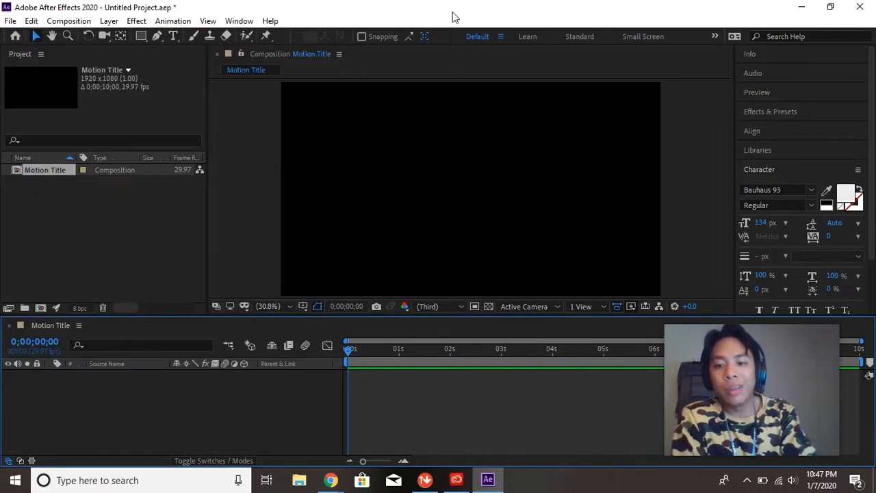
pyautogui.moveTo(390, 171)
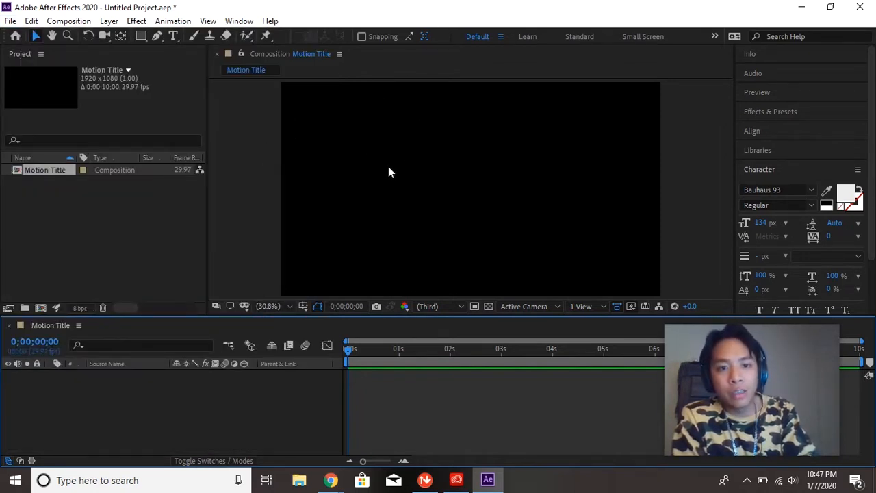
pyautogui.moveTo(456, 168)
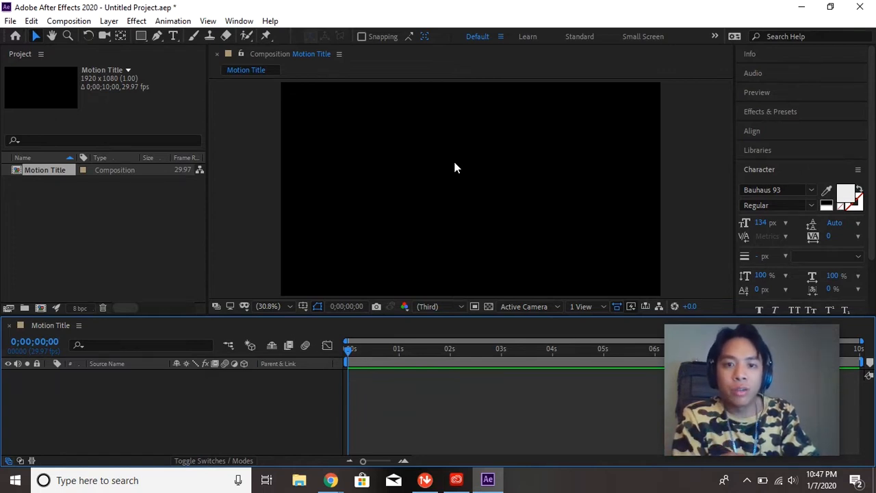
pyautogui.moveTo(536, 170)
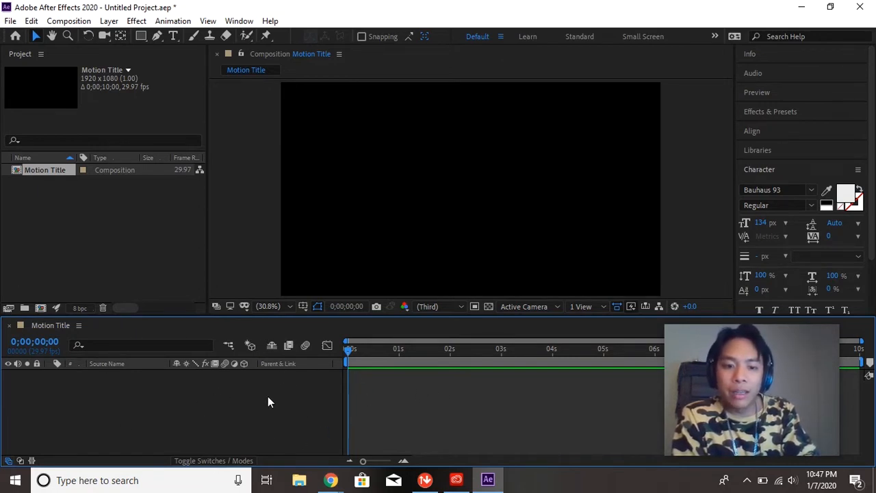
pyautogui.moveTo(132, 402)
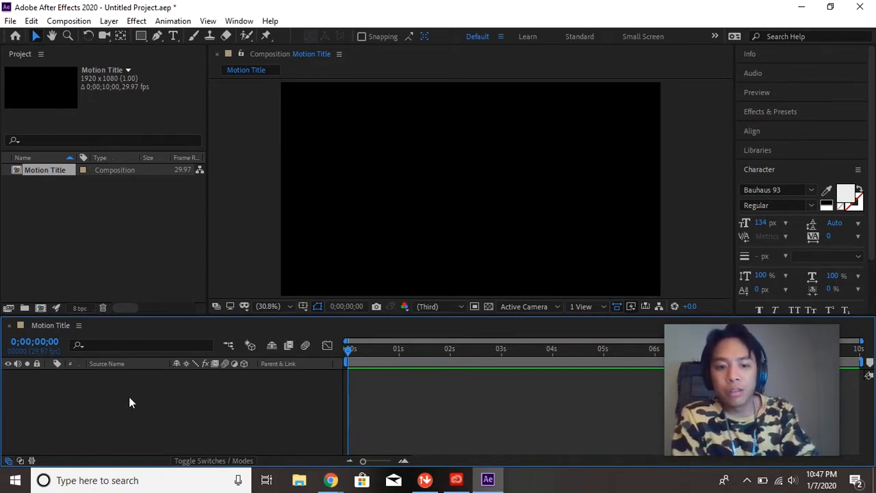
pyautogui.moveTo(463, 391)
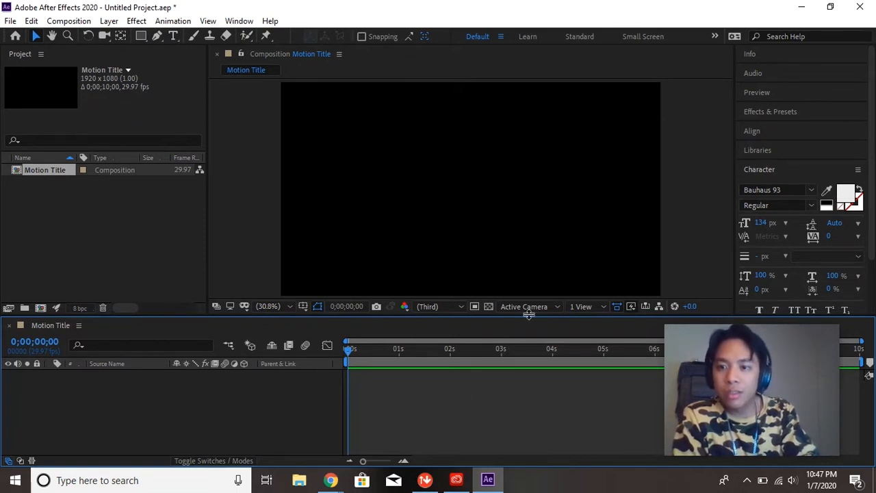
pyautogui.moveTo(518, 235)
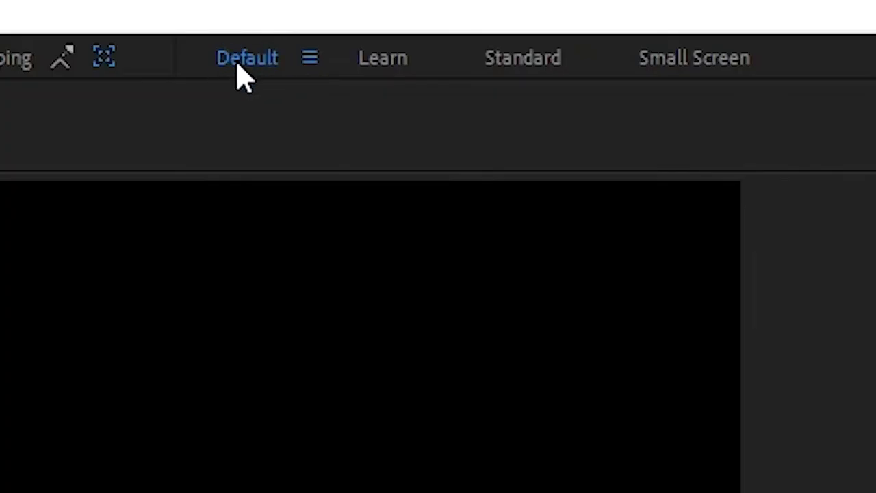
pyautogui.moveTo(277, 75)
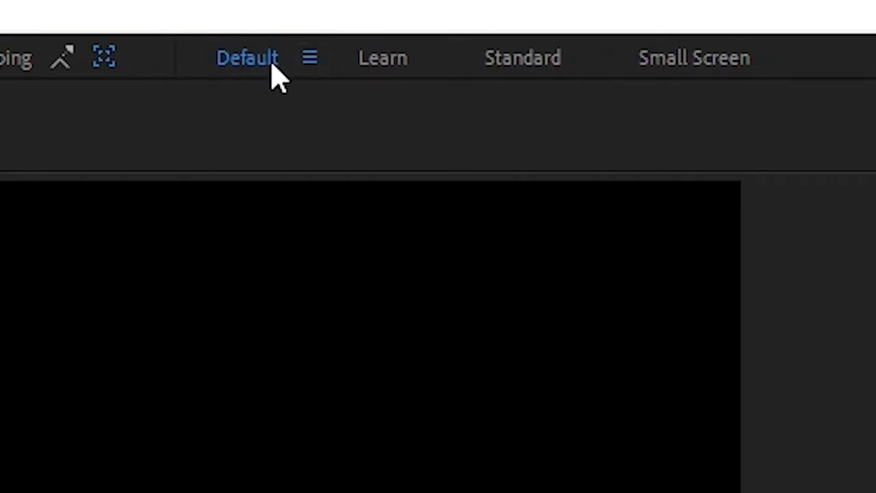
pyautogui.moveTo(359, 65)
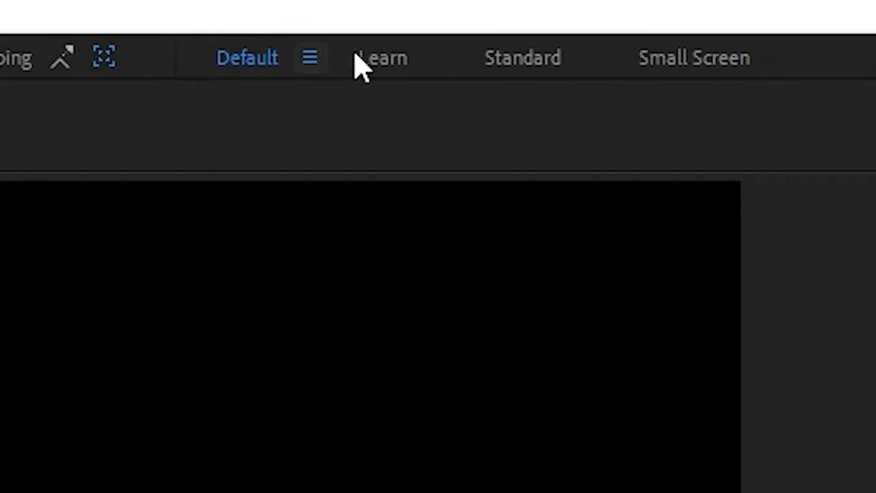
pyautogui.moveTo(541, 75)
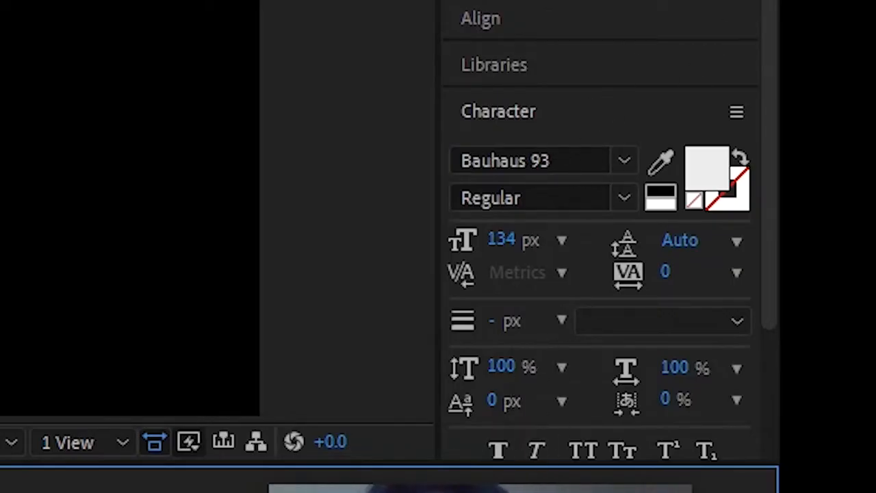
pyautogui.moveTo(630, 133)
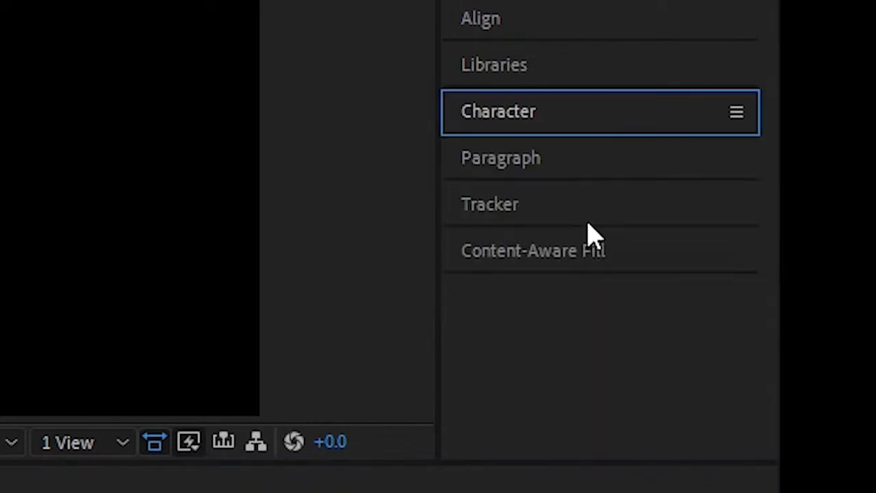
# Toggle the Character and Paragraph panel headers, ending with both collapsed
pyautogui.click(501, 157)
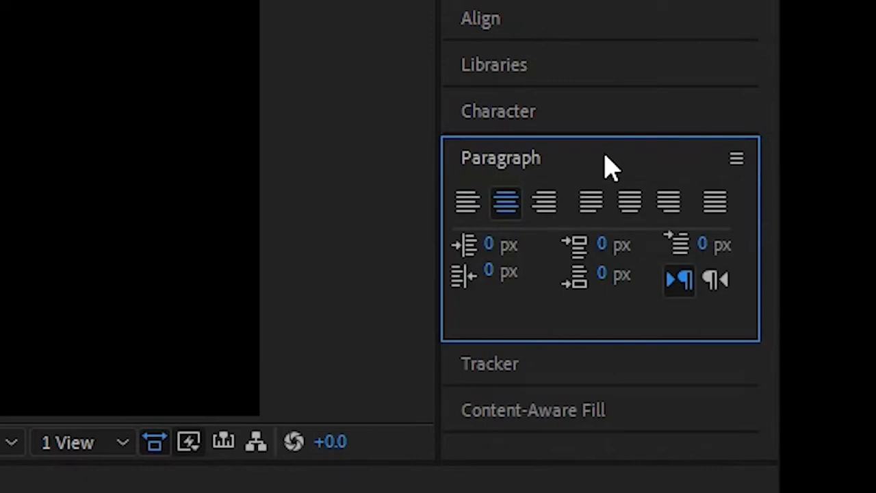
pyautogui.click(498, 110)
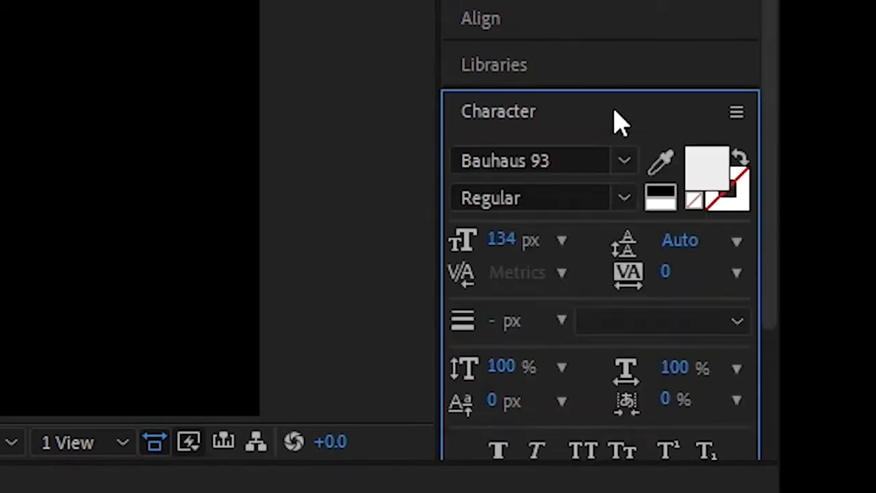
pyautogui.moveTo(626, 123)
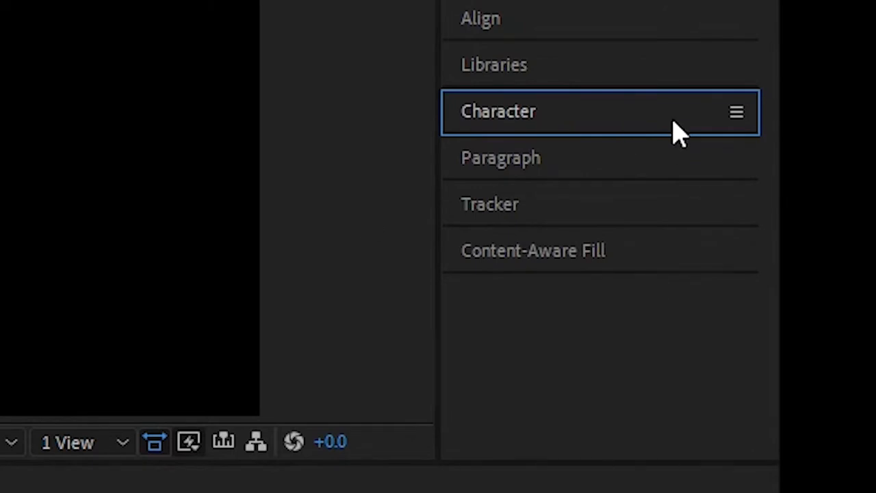
pyautogui.click(497, 110)
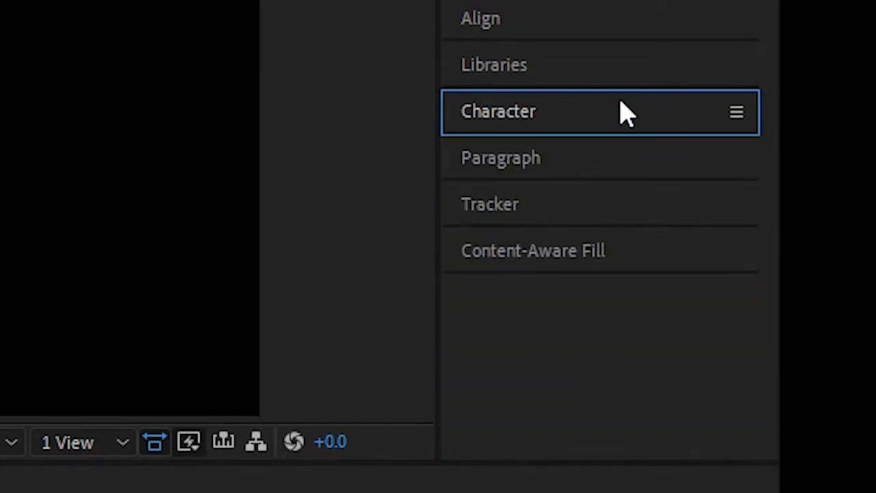
pyautogui.click(498, 111)
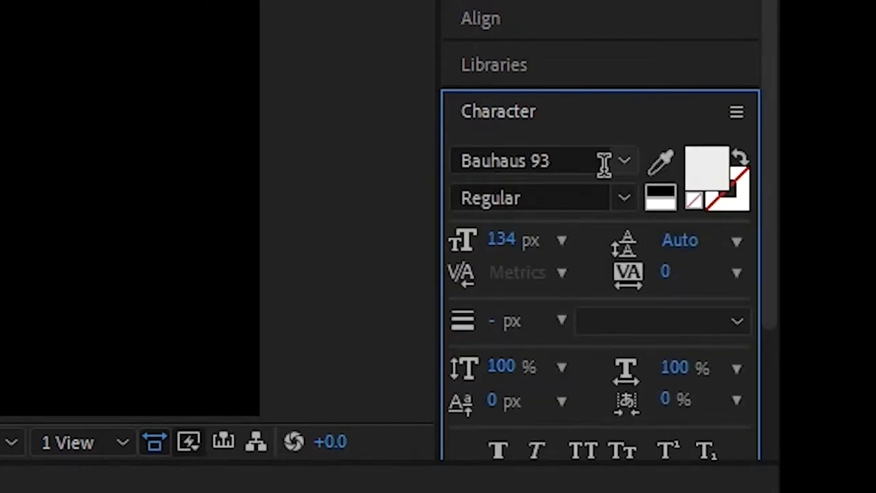
pyautogui.moveTo(566, 198)
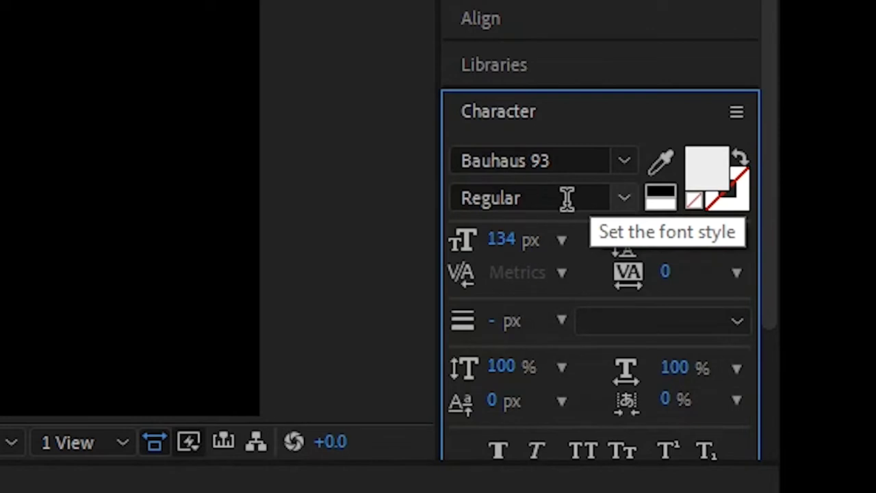
pyautogui.moveTo(626, 240)
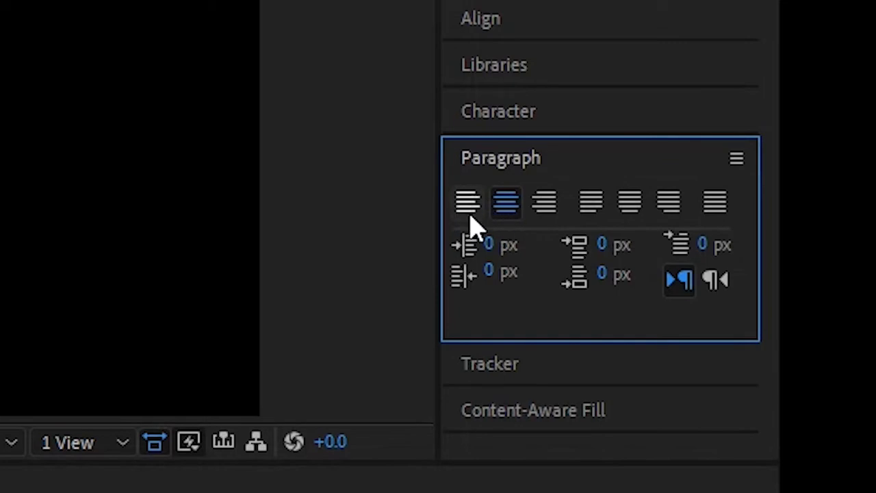
pyautogui.moveTo(548, 205)
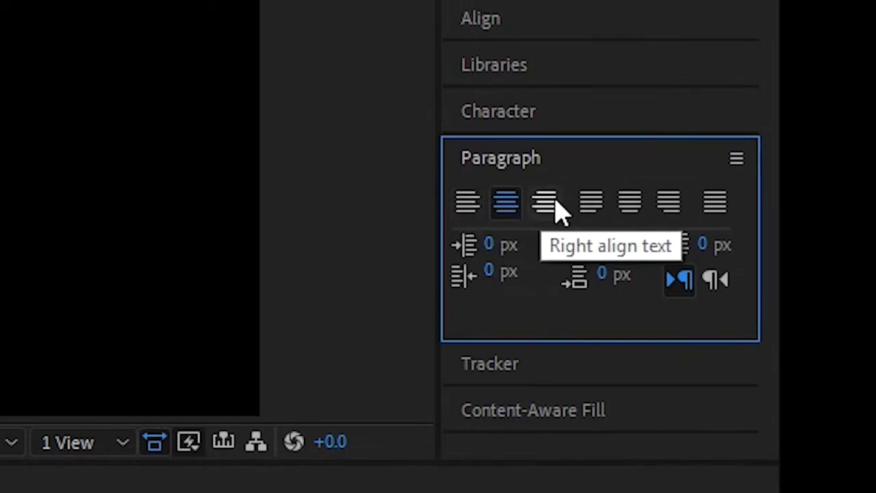
pyautogui.click(500, 157)
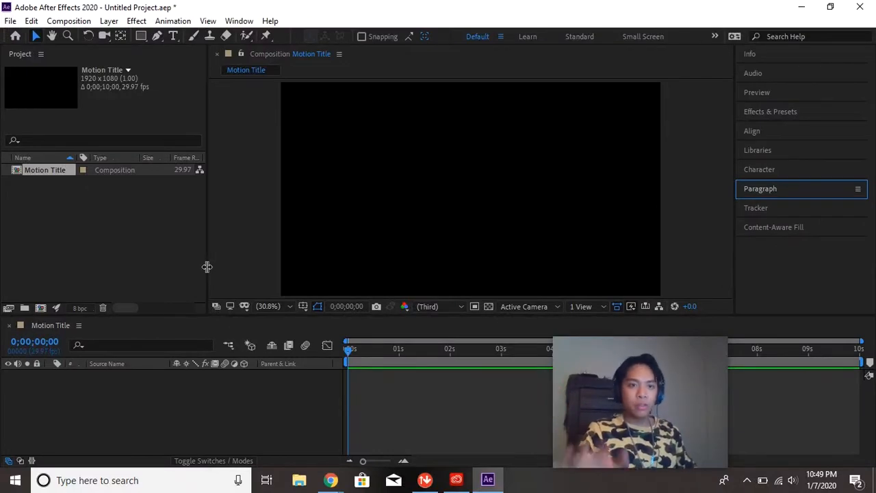
pyautogui.moveTo(29, 67)
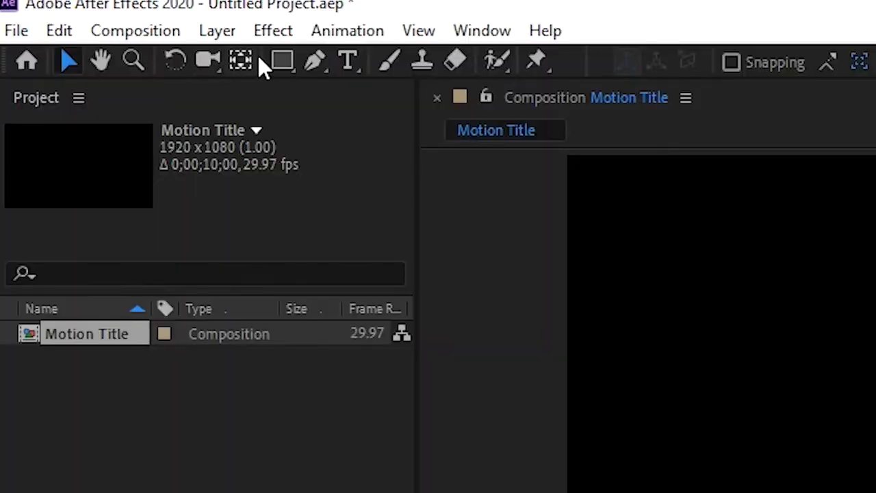
pyautogui.moveTo(422, 62)
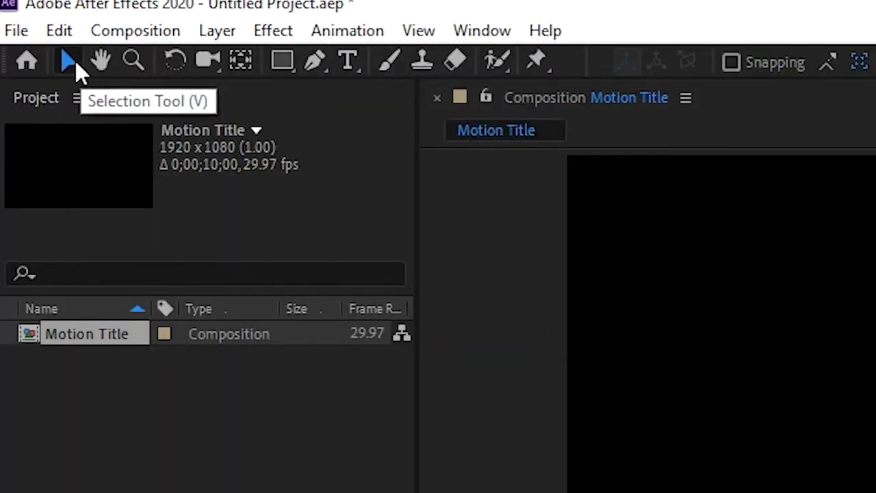
pyautogui.moveTo(101, 61)
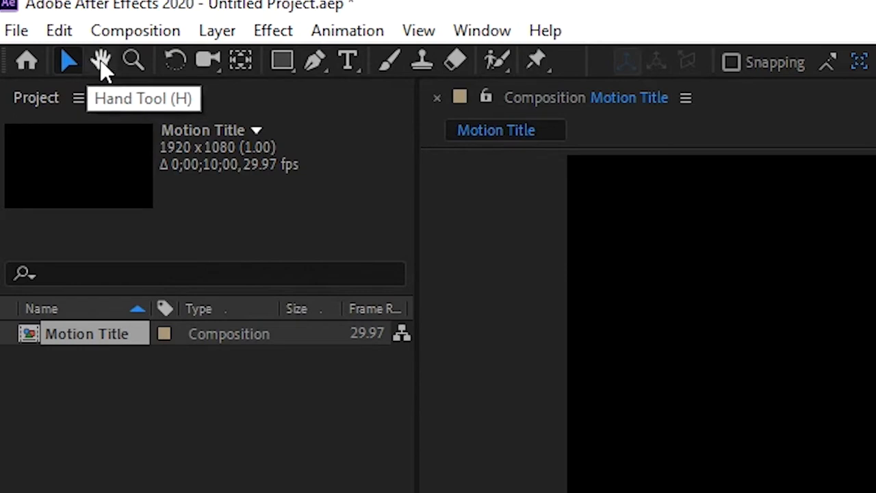
pyautogui.moveTo(209, 62)
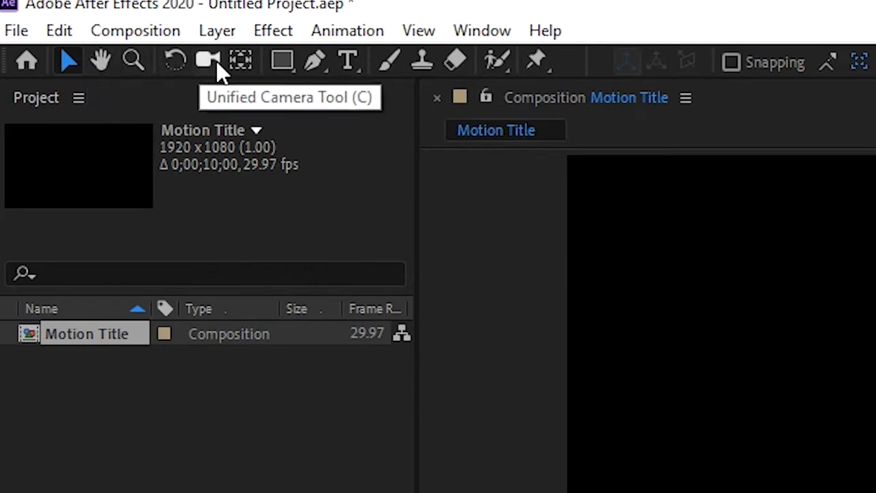
pyautogui.moveTo(209, 62)
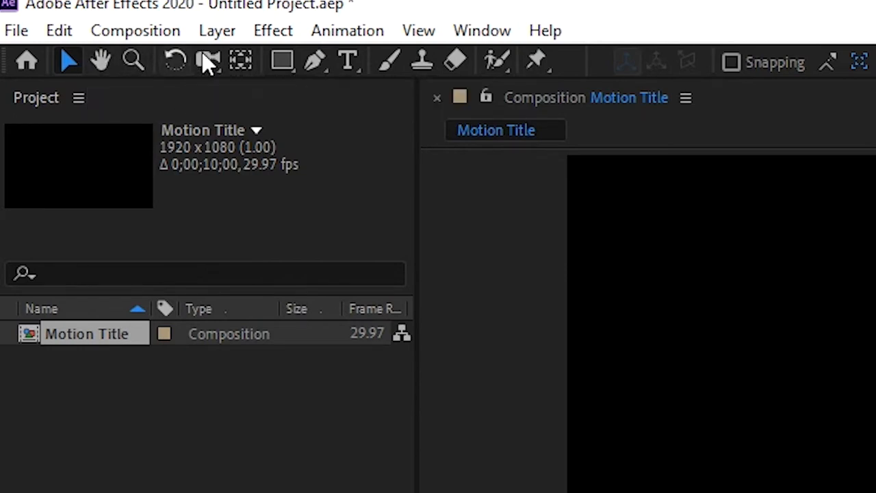
pyautogui.moveTo(348, 61)
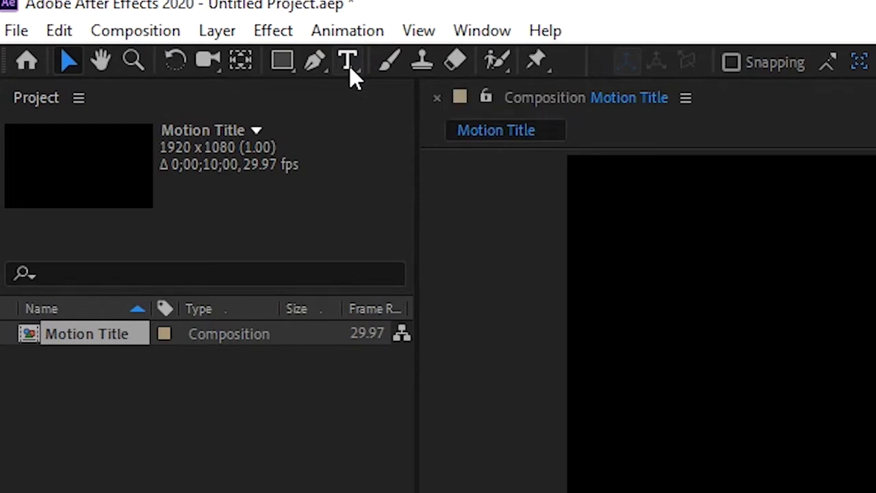
# Pick the Horizontal Type Tool from the Type Tool flyout
pyautogui.click(348, 61)
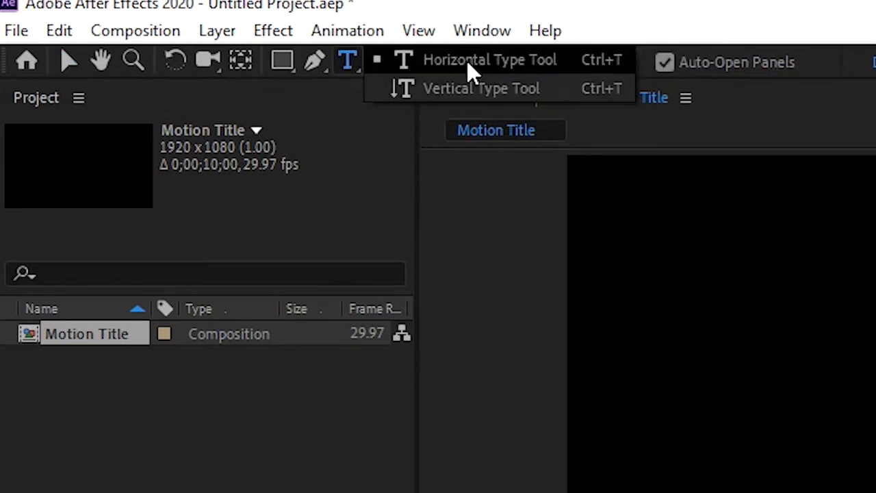
pyautogui.moveTo(359, 72)
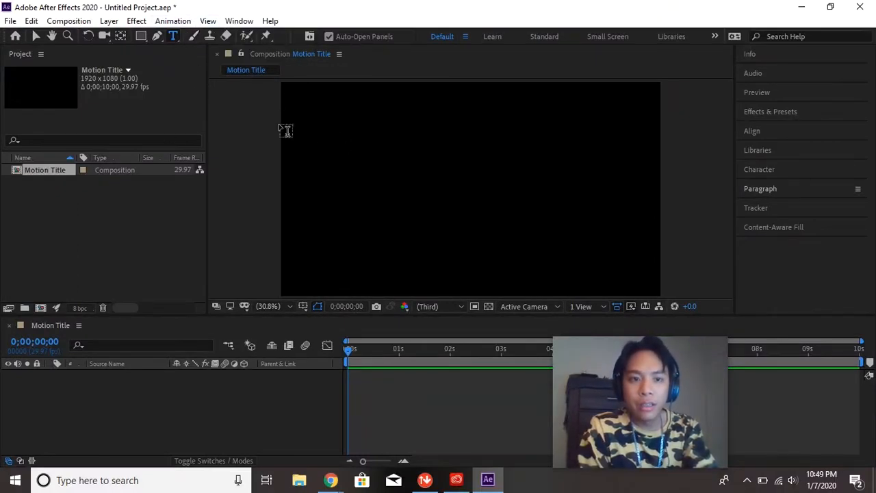
pyautogui.moveTo(331, 183)
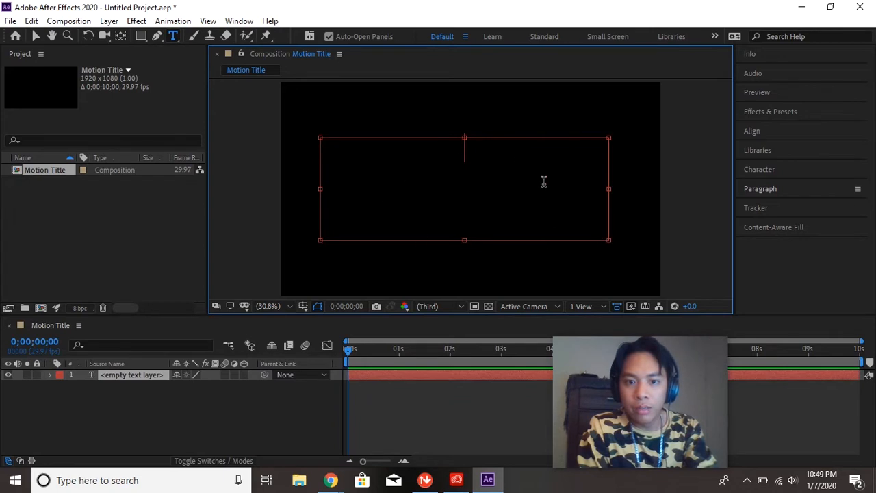
pyautogui.moveTo(531, 155)
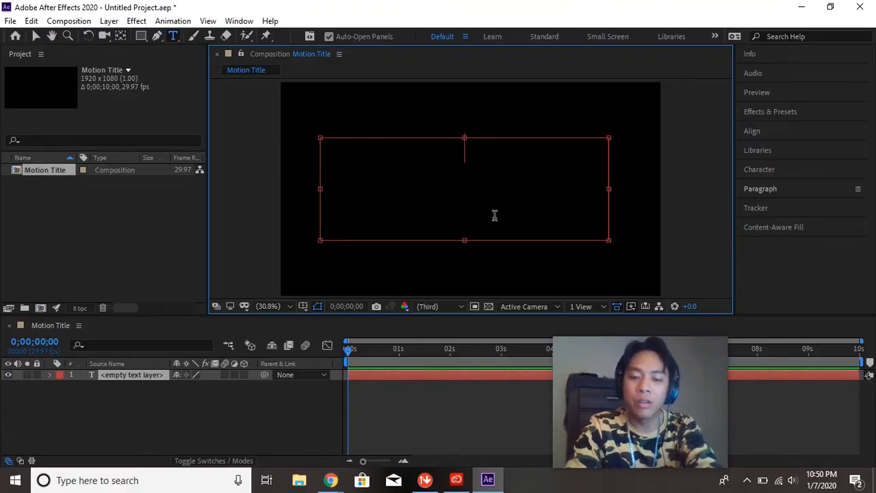
# Type 'MOIST' as a text layer near the top of the composition
pyautogui.write('MOIST')
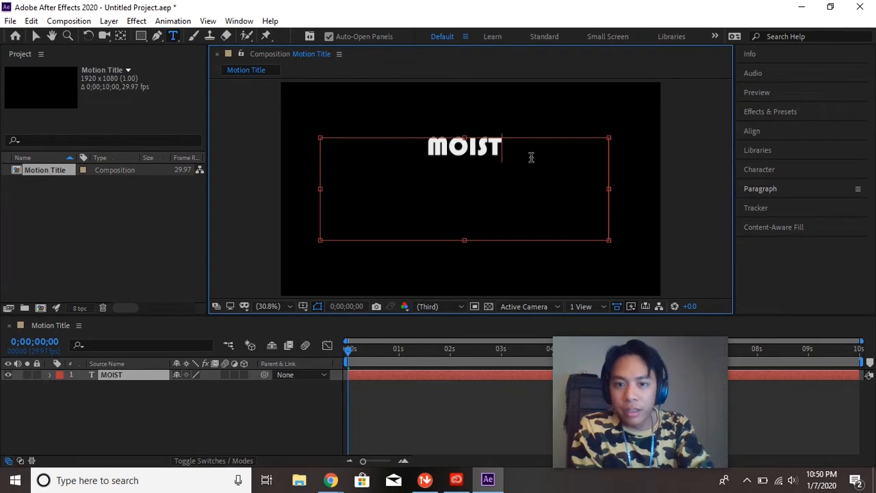
# Select the MOIST text and set it to Berlin Sans FB Demi Bold
pyautogui.tripleClick(464, 146)
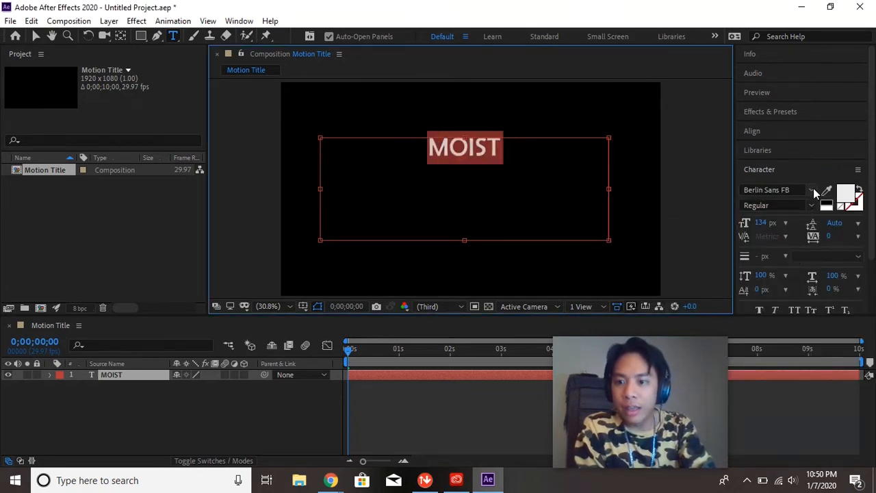
pyautogui.click(811, 190)
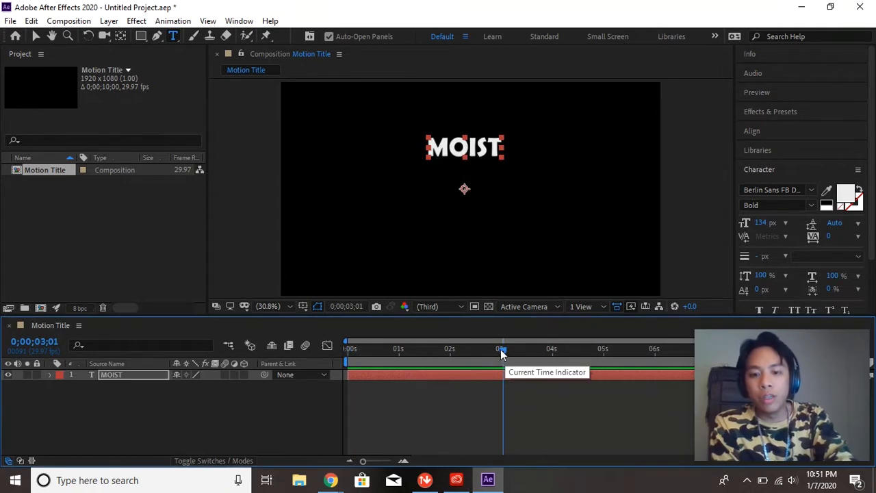
pyautogui.moveTo(503, 348); pyautogui.dragTo(385, 349)
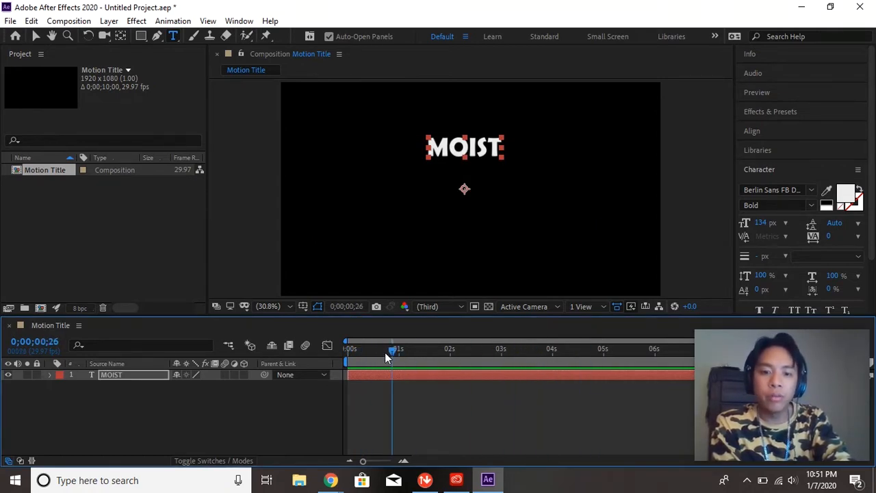
pyautogui.moveTo(392, 349); pyautogui.dragTo(414, 349)
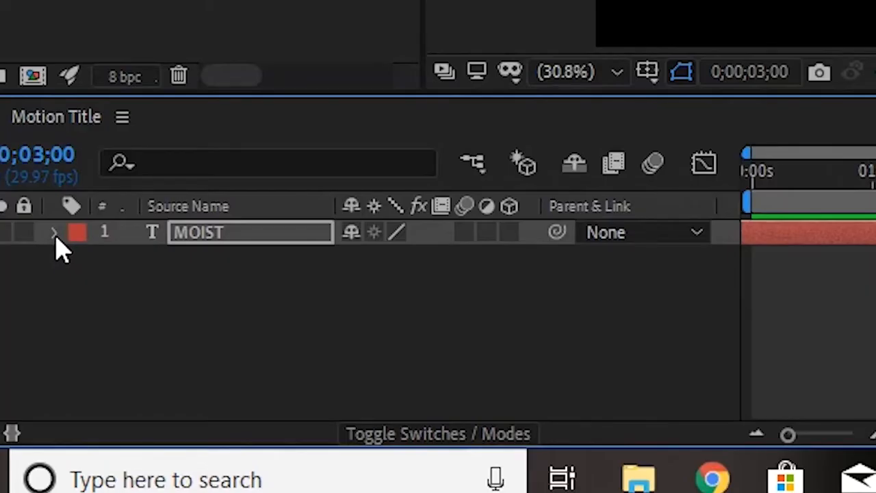
# Expand the MOIST layer's Transform group and move the time indicator to 0 s
pyautogui.click(55, 233)
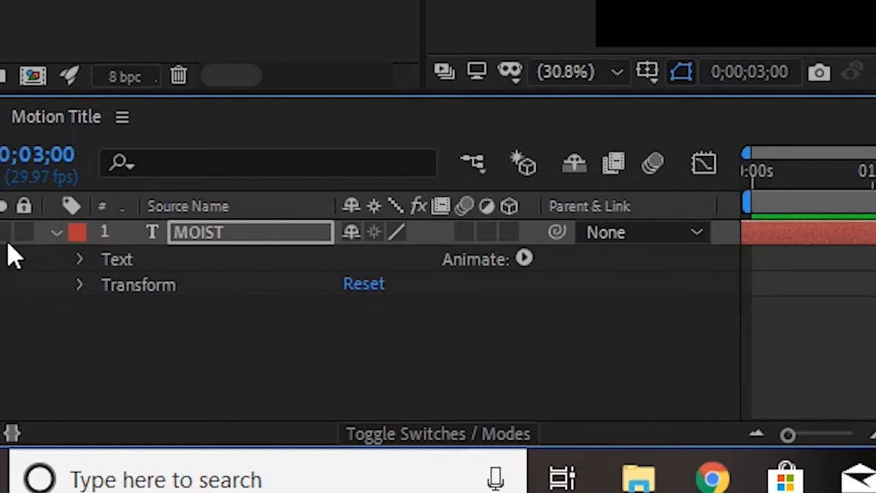
pyautogui.moveTo(82, 301)
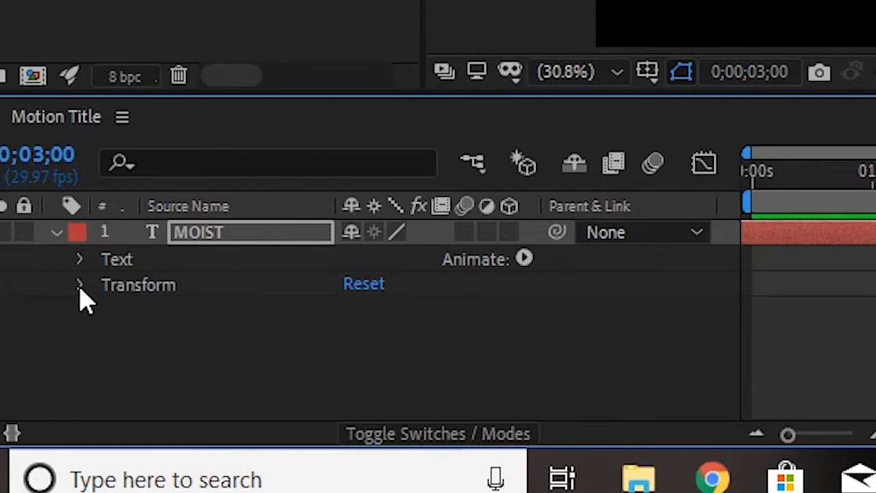
pyautogui.click(78, 283)
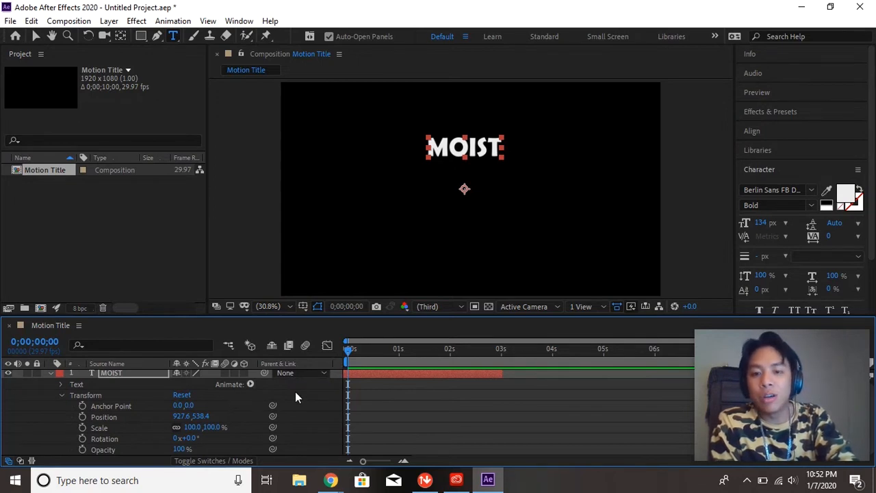
pyautogui.moveTo(442, 357)
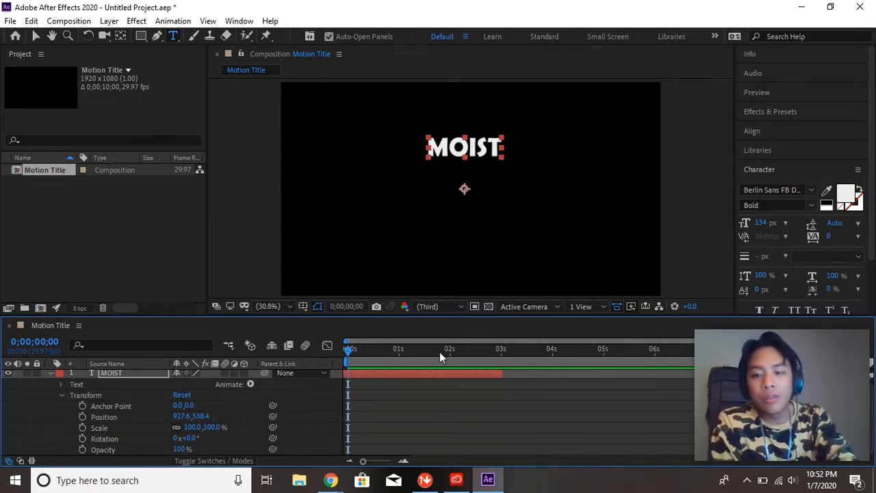
pyautogui.moveTo(441, 357)
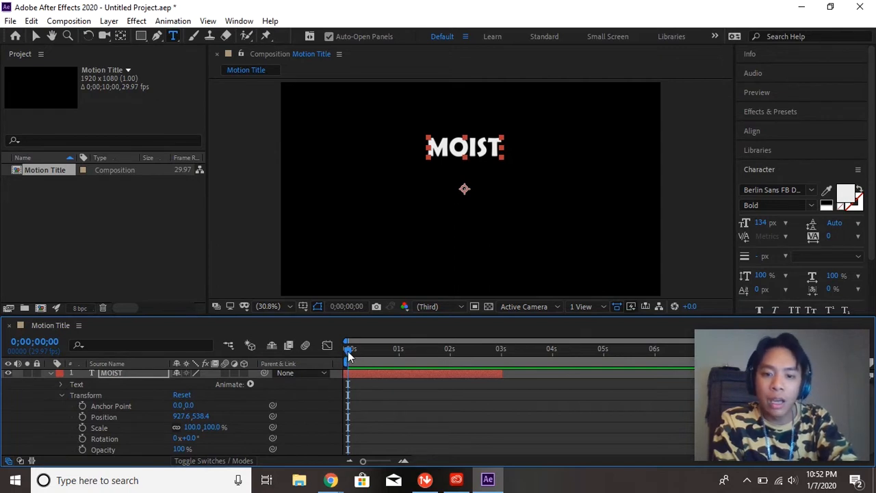
pyautogui.moveTo(348, 348); pyautogui.dragTo(506, 348)
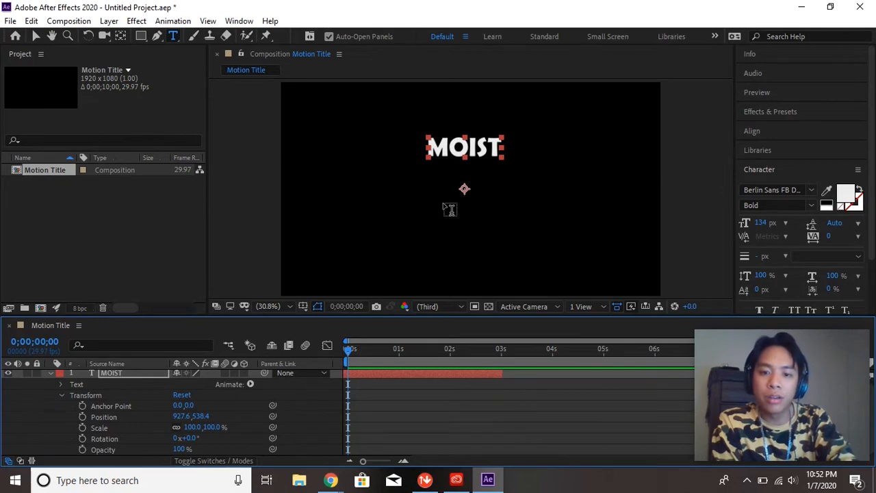
pyautogui.moveTo(87, 419)
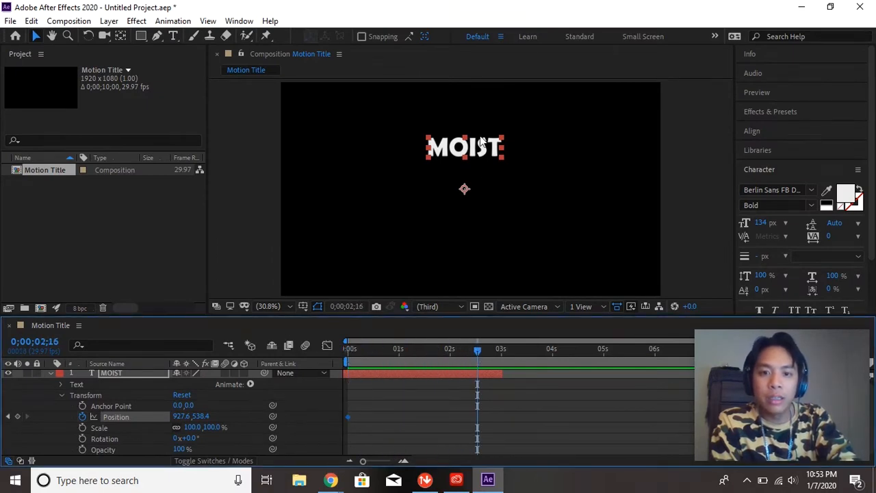
# Keyframe MOIST's position at 0 s and around 2;16, dragging the title downward
pyautogui.moveTo(464, 147); pyautogui.dragTo(464, 208)
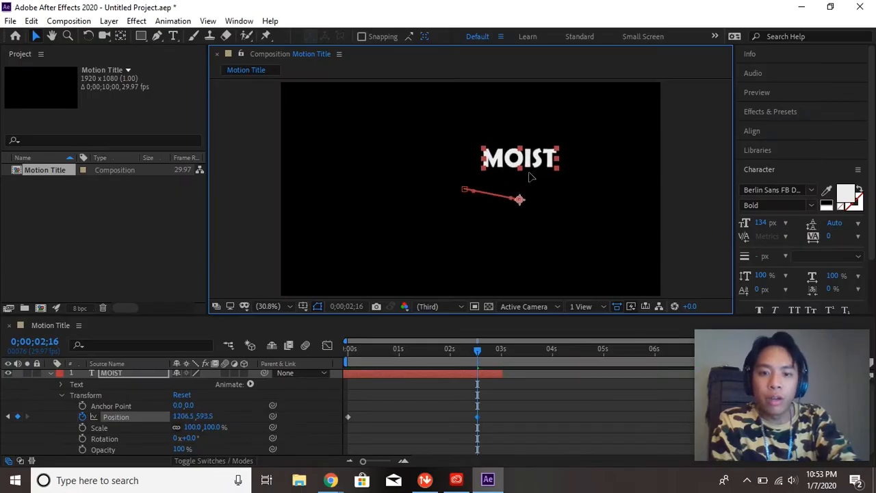
pyautogui.moveTo(518, 199); pyautogui.dragTo(390, 261)
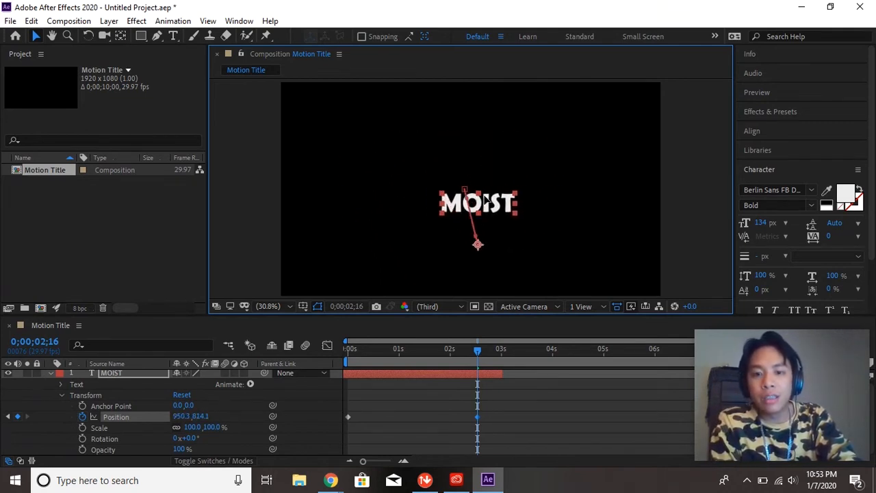
pyautogui.moveTo(478, 201); pyautogui.dragTo(448, 188)
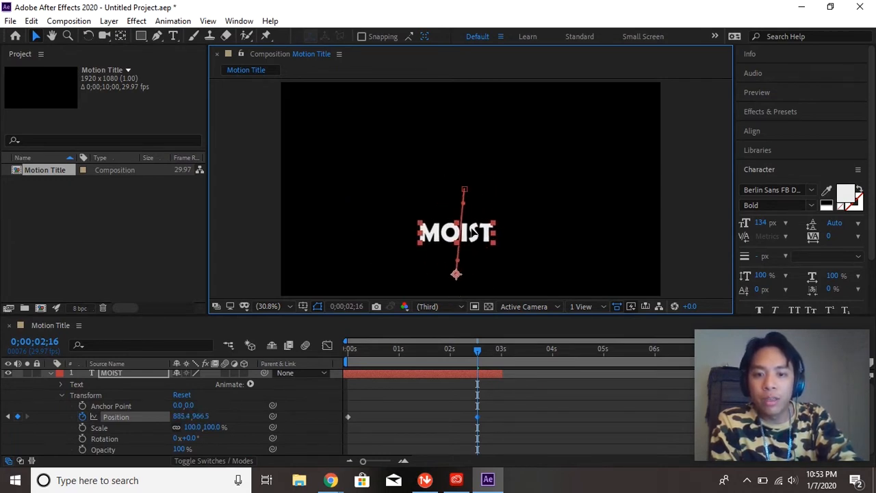
pyautogui.moveTo(456, 233); pyautogui.dragTo(465, 228)
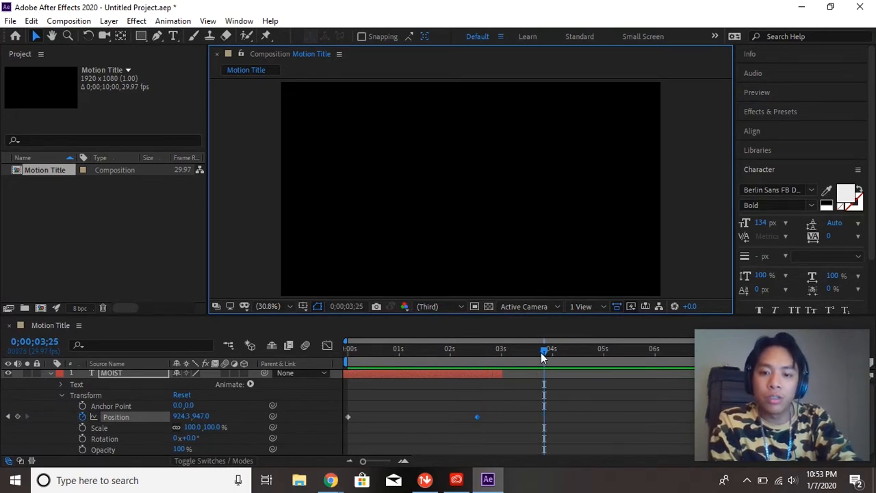
pyautogui.click(347, 349)
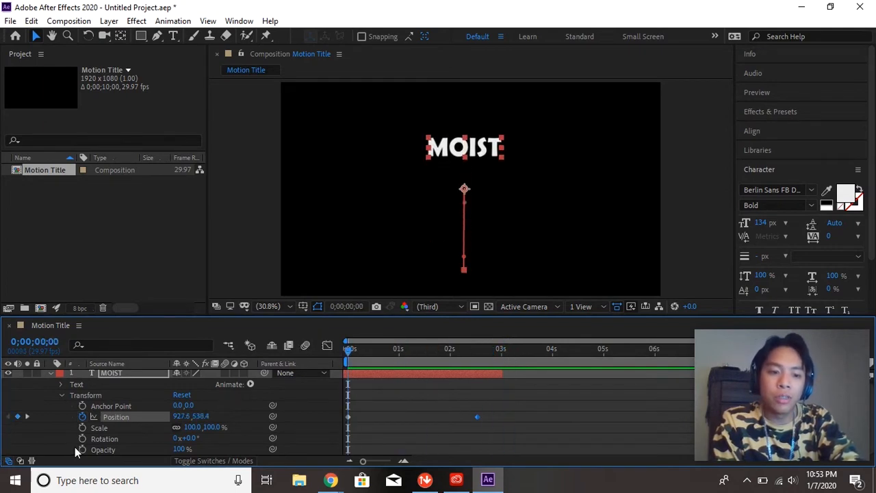
# Start keyframing the MOIST title's Scale and Rotation at 0 s
pyautogui.click(108, 427)
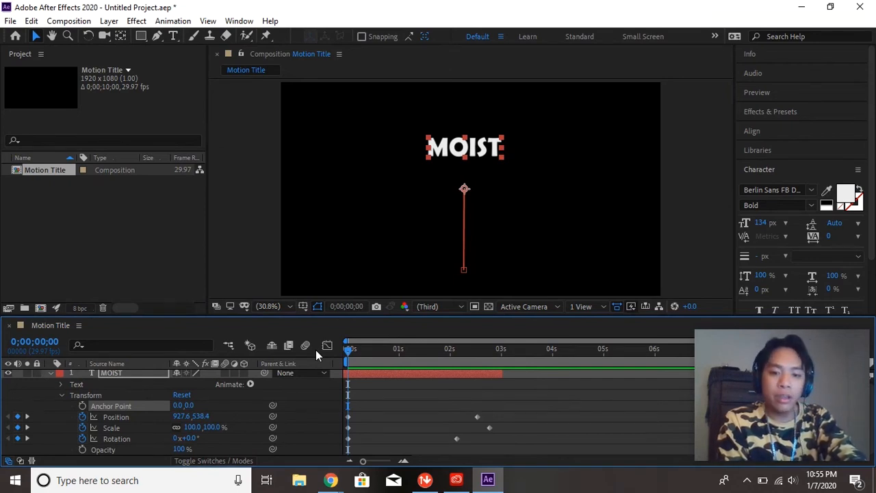
pyautogui.moveTo(650, 369)
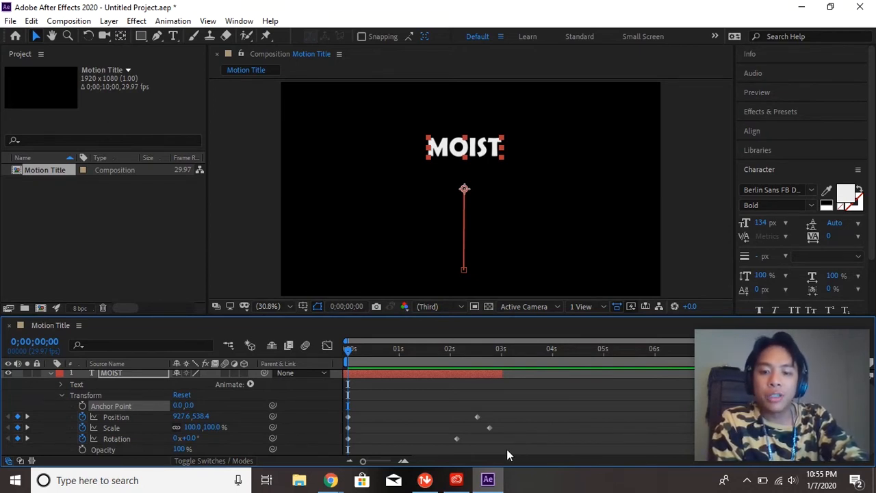
pyautogui.moveTo(516, 458)
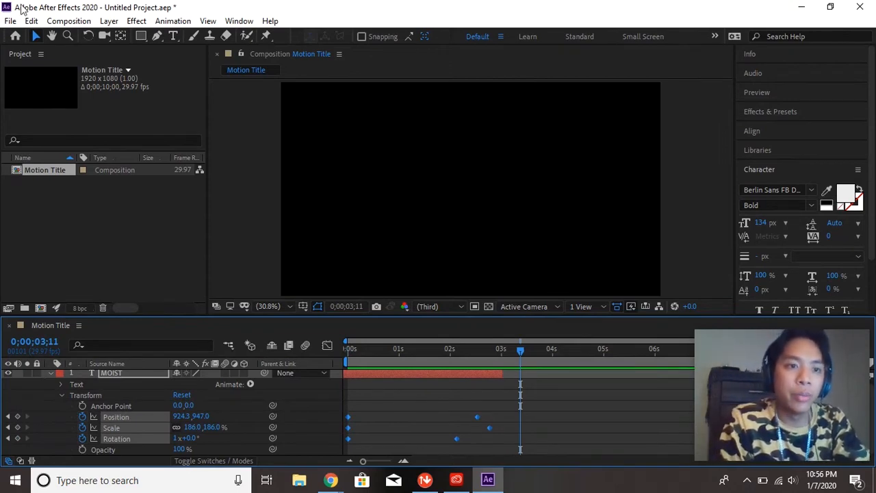
pyautogui.click(31, 21)
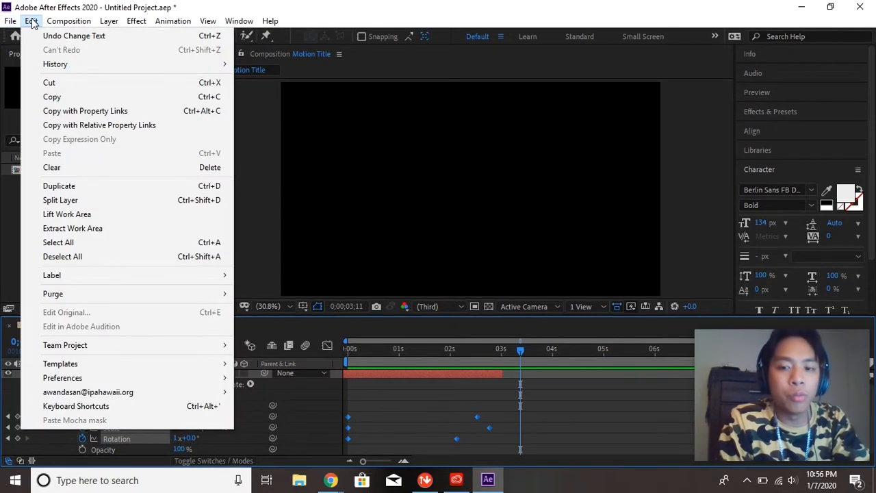
pyautogui.click(68, 20)
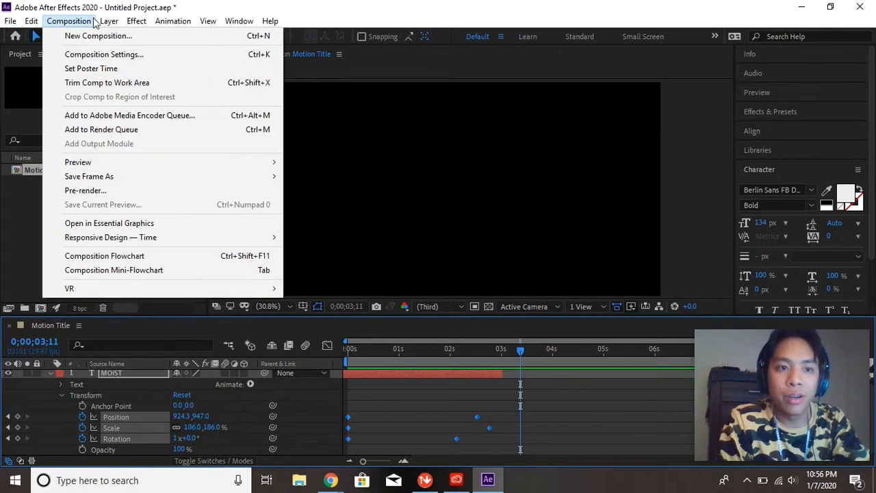
pyautogui.click(109, 20)
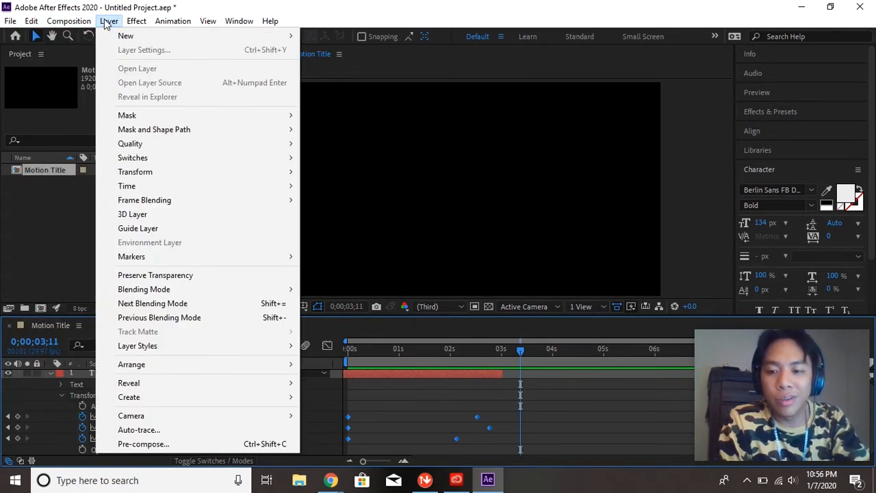
pyautogui.click(31, 21)
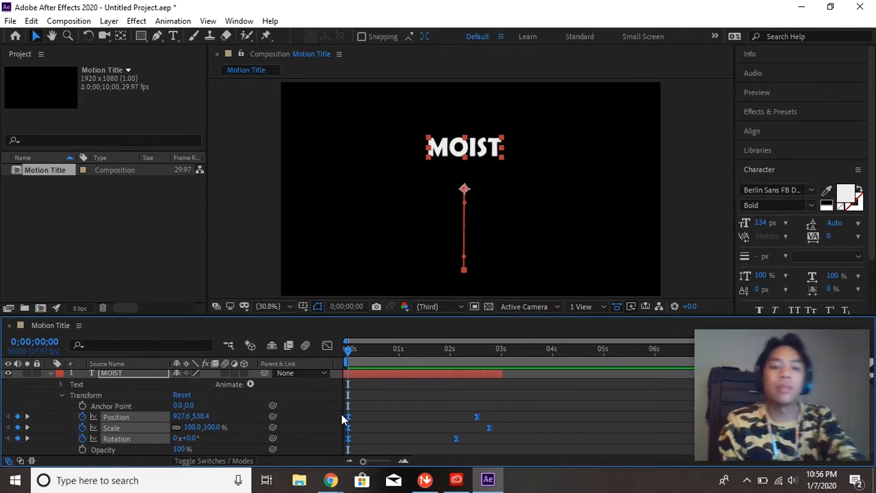
pyautogui.moveTo(207, 96)
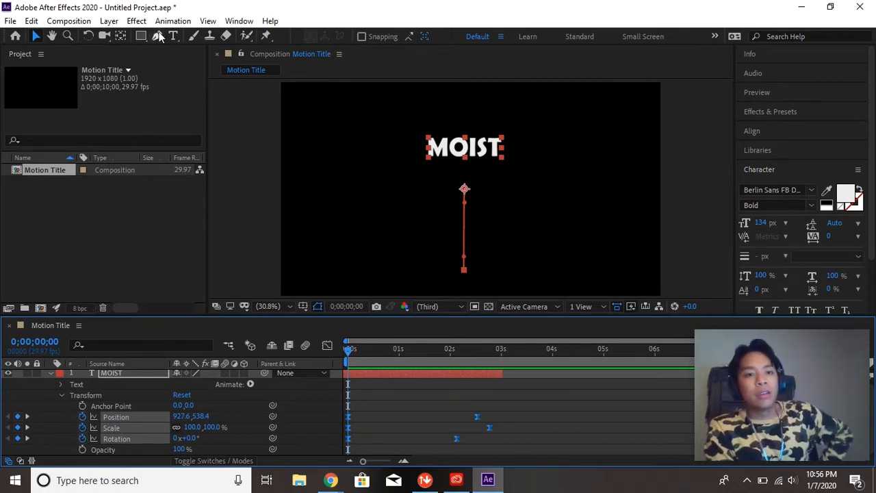
pyautogui.moveTo(158, 36)
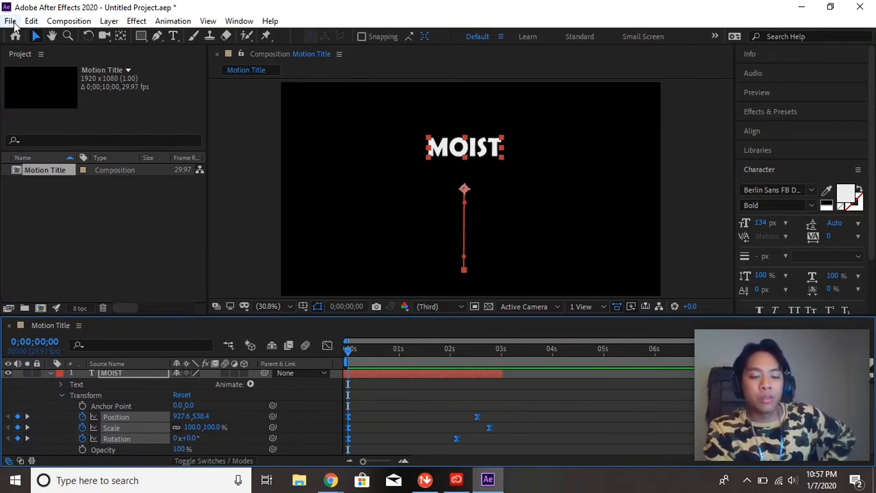
# Save As 'Motion Title.aep' in the Desktop Projects folder
pyautogui.click(10, 21)
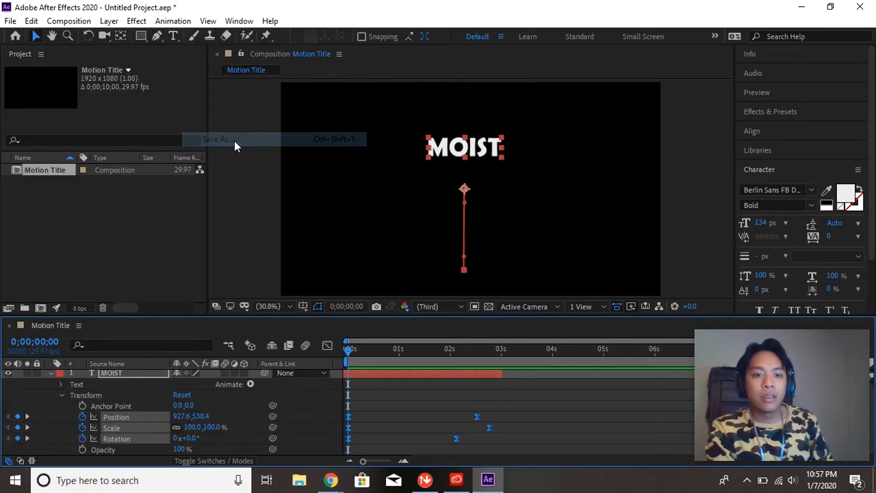
pyautogui.click(219, 139)
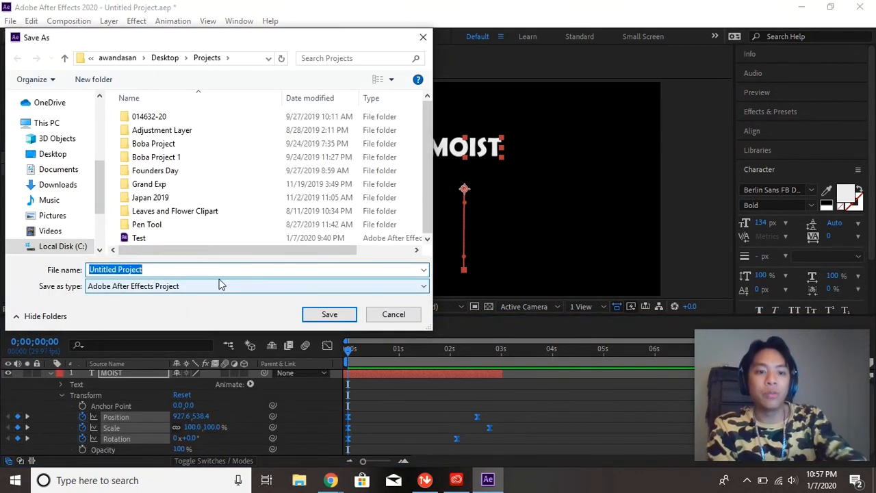
pyautogui.write('Motion Title')
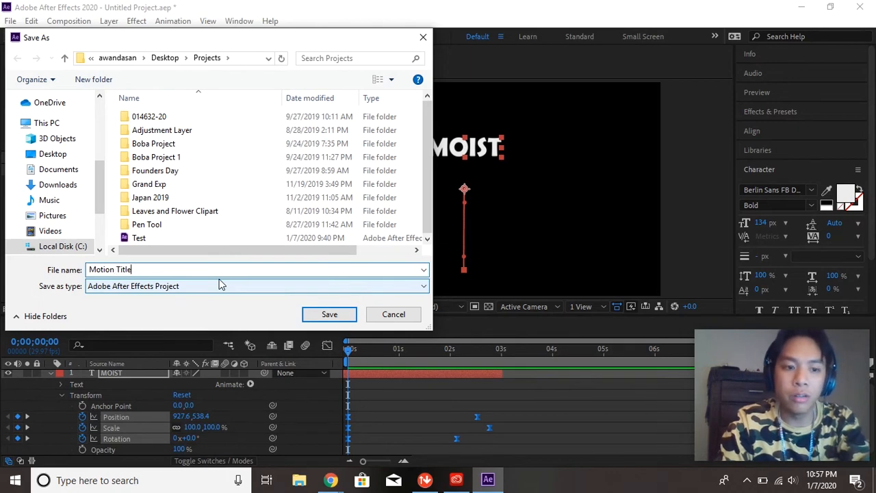
pyautogui.click(52, 154)
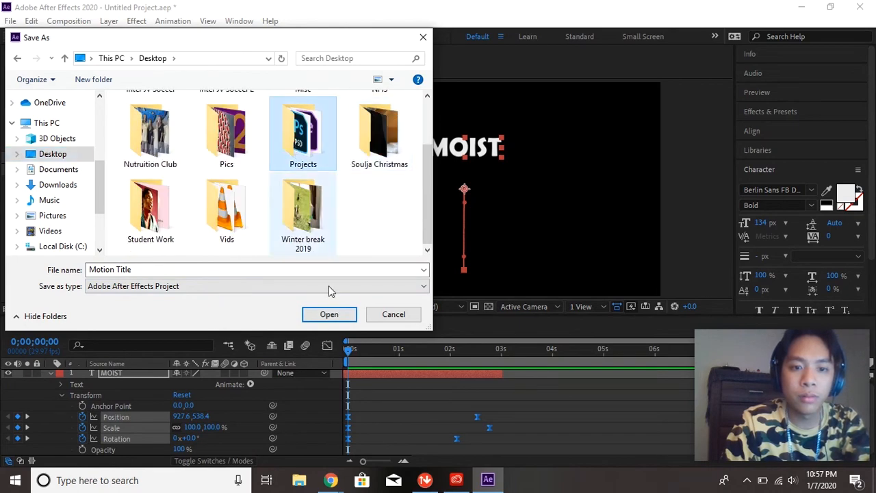
pyautogui.doubleClick(303, 130)
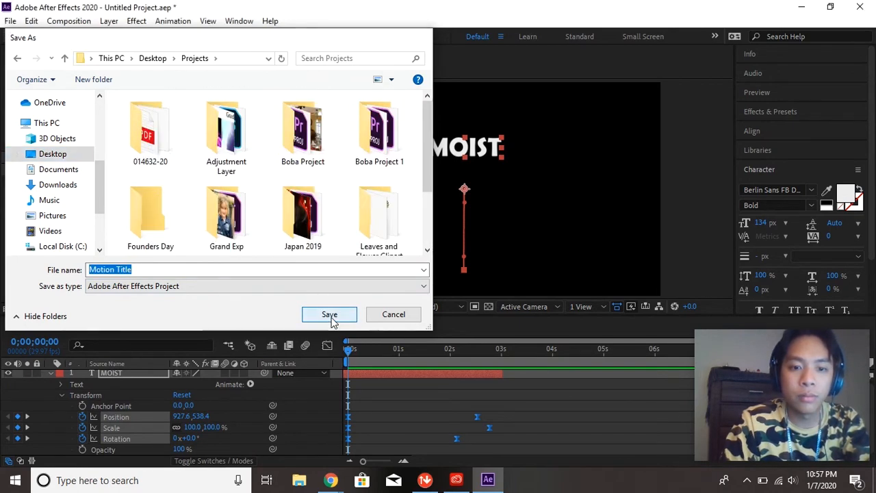
pyautogui.click(329, 314)
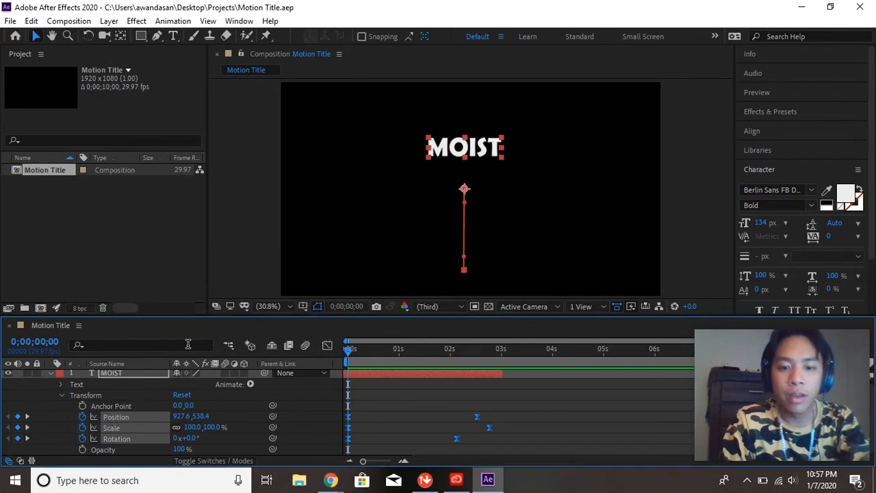
pyautogui.moveTo(89, 113)
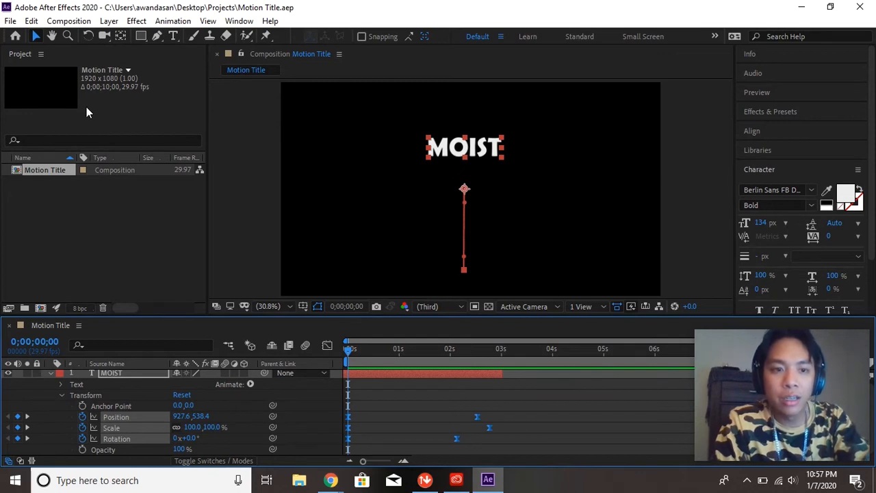
pyautogui.click(11, 20)
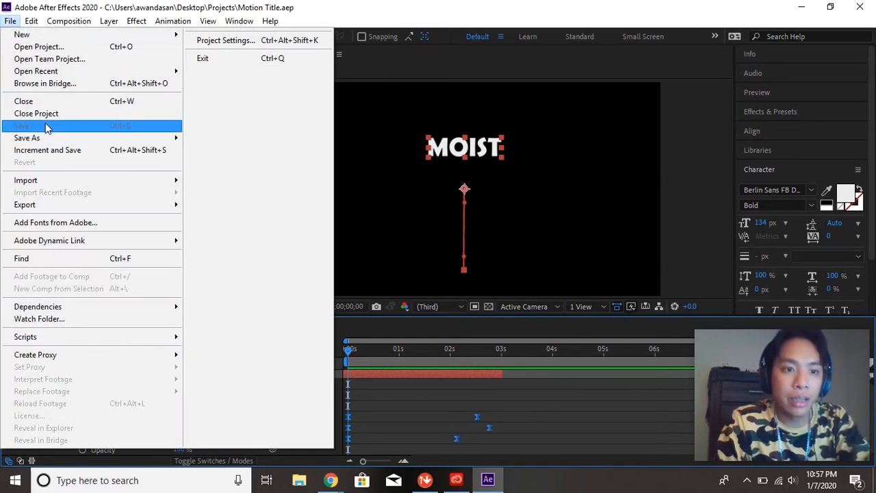
pyautogui.click(22, 126)
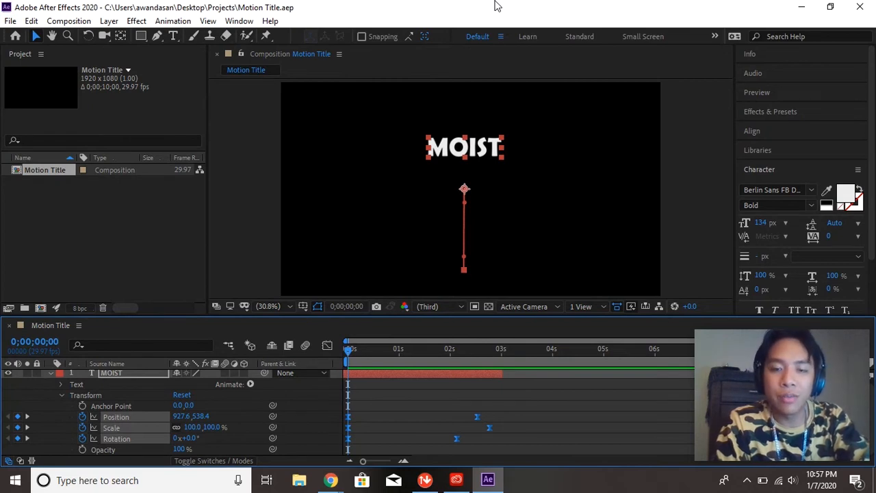
pyautogui.moveTo(385, 353)
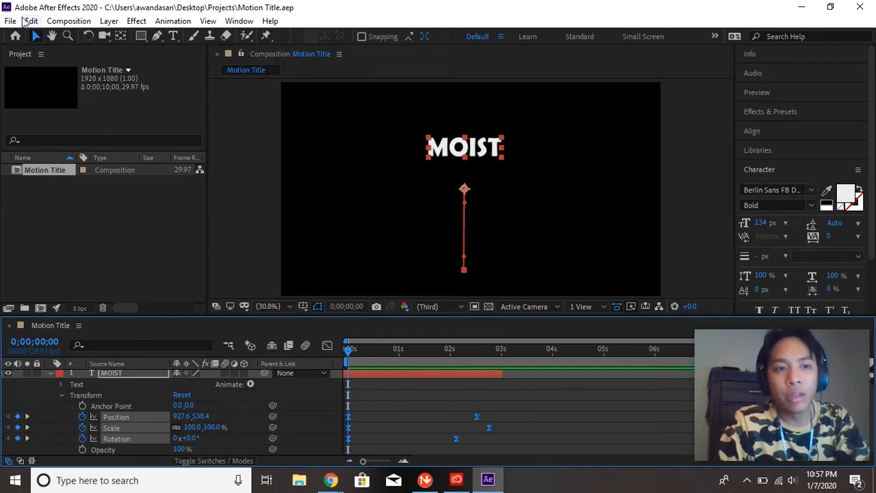
# Add the Motion Title composition to the Render Queue from File > Export
pyautogui.click(10, 21)
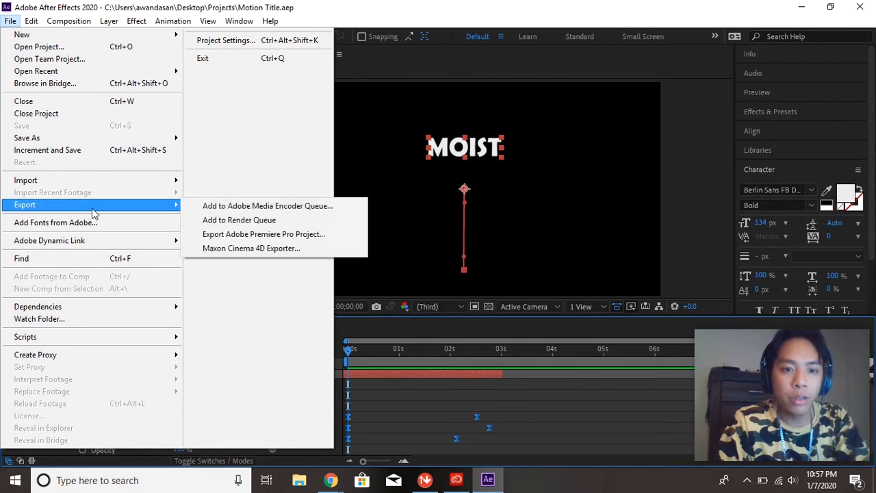
pyautogui.click(239, 220)
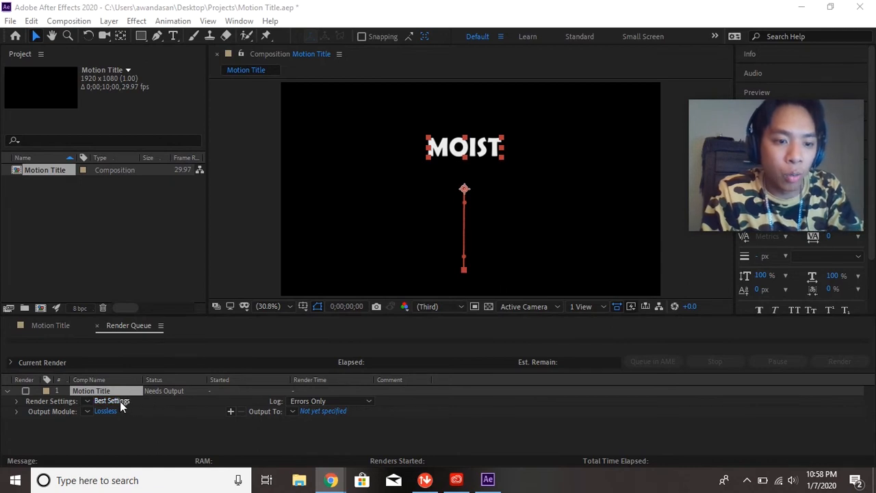
# Customise the queued item's Best Settings render settings and confirm them
pyautogui.click(111, 400)
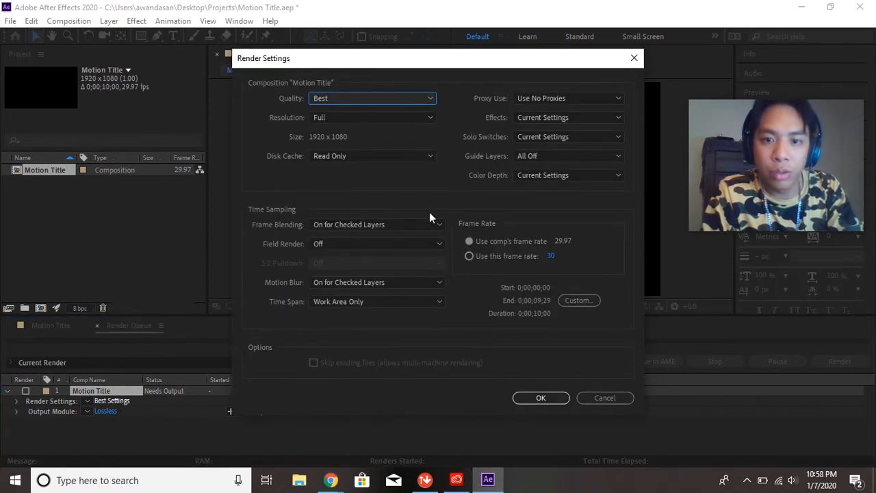
pyautogui.moveTo(474, 150)
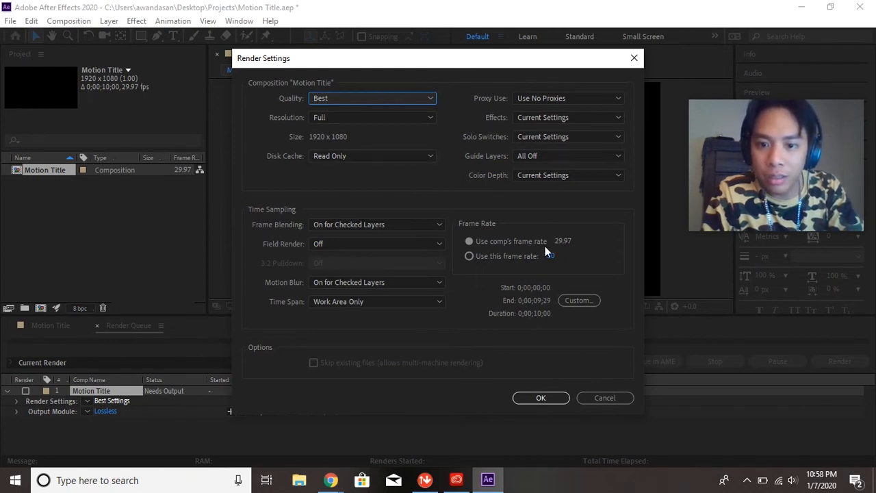
pyautogui.click(469, 255)
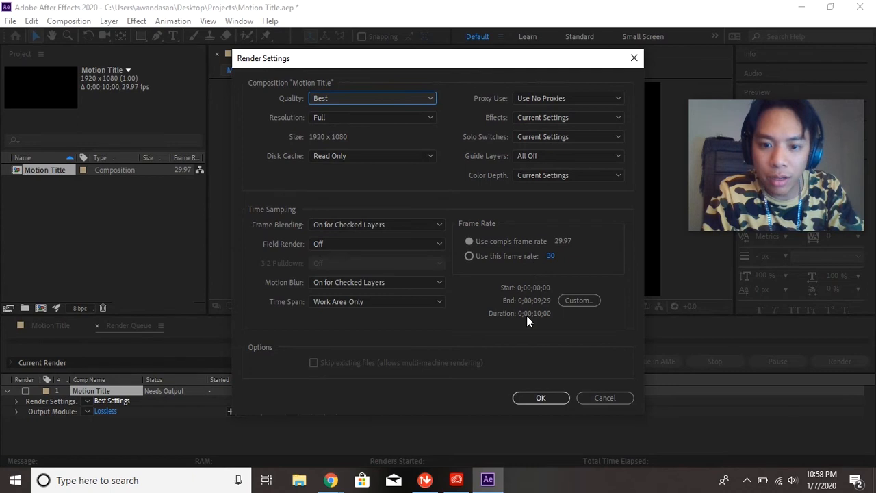
pyautogui.click(541, 398)
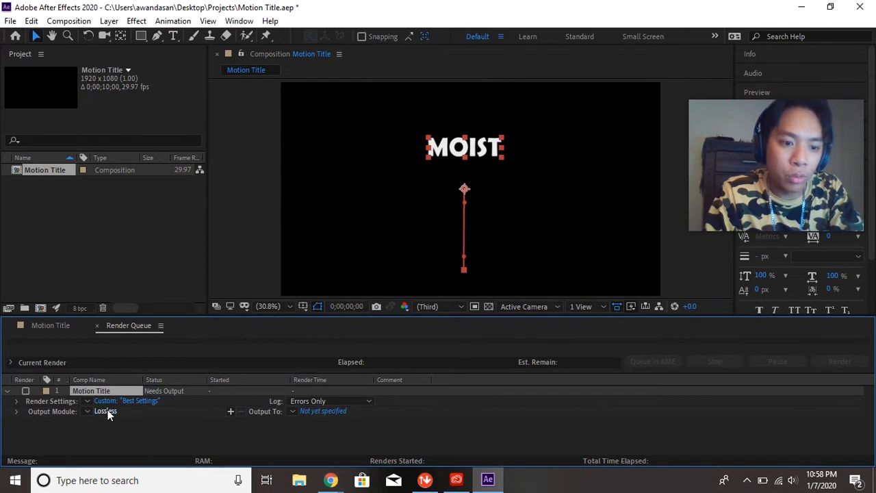
# Switch the output module from Lossless to AVI format
pyautogui.click(105, 411)
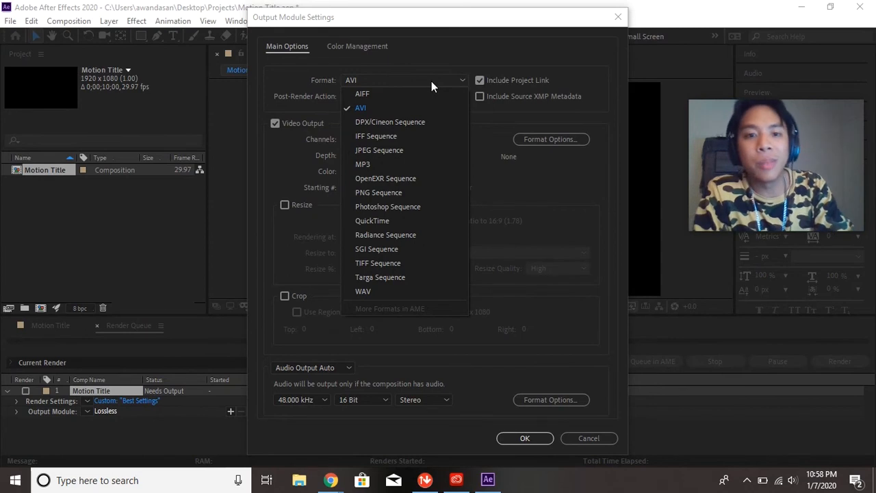
pyautogui.moveTo(427, 221)
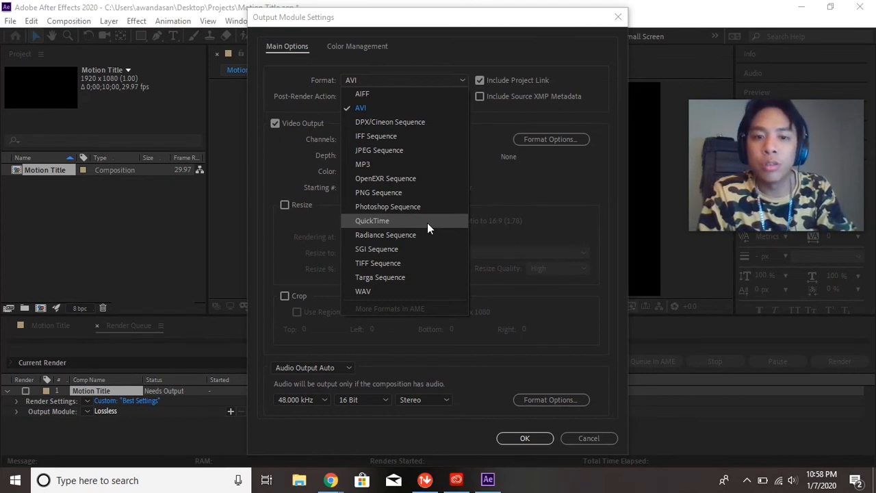
pyautogui.moveTo(388, 206)
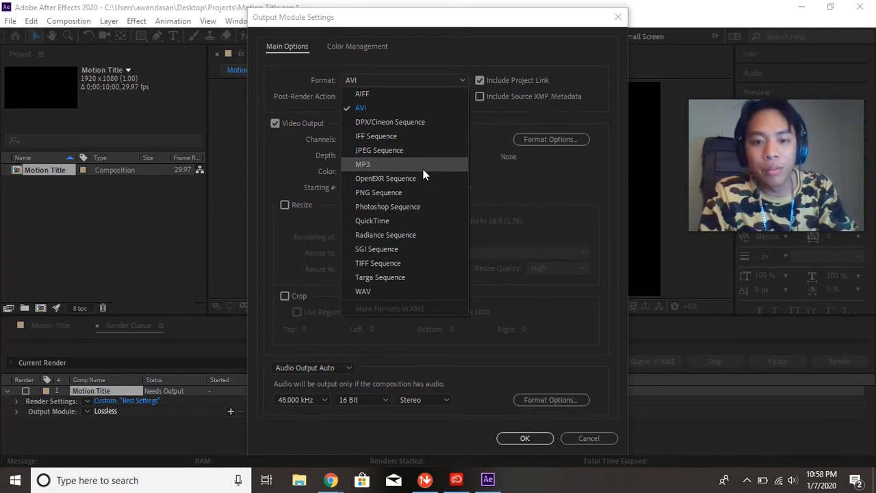
pyautogui.moveTo(375, 291)
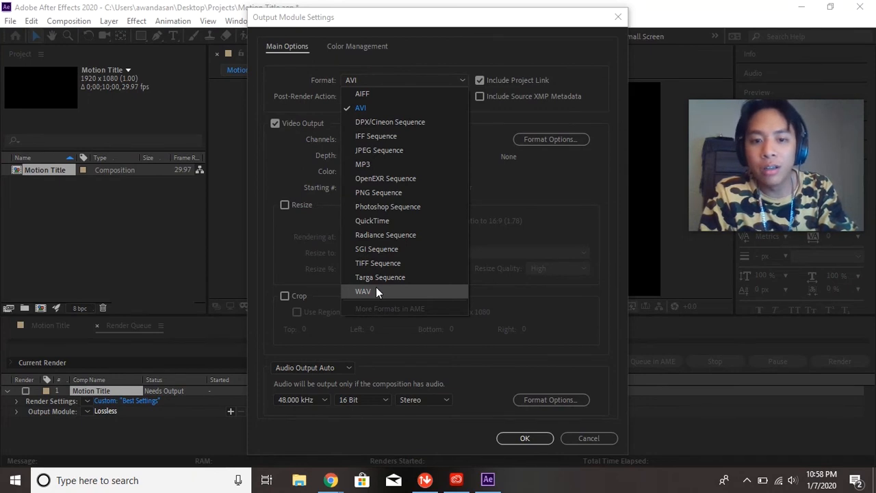
pyautogui.moveTo(417, 108)
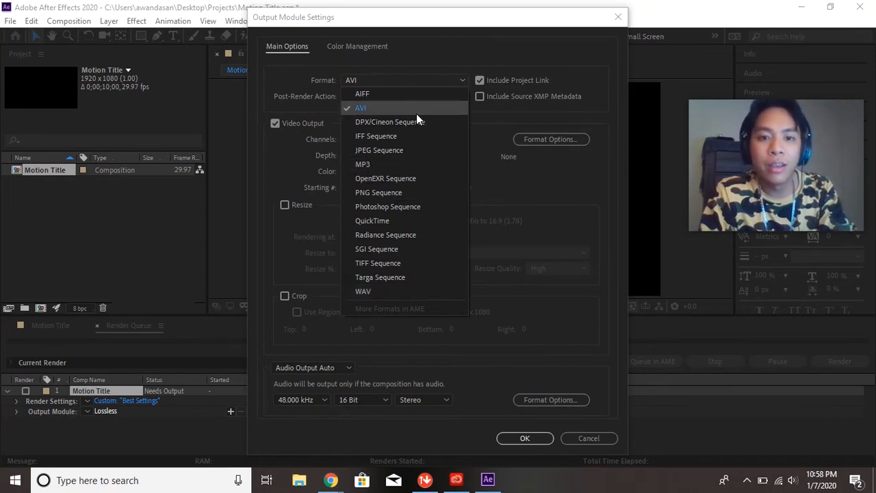
pyautogui.click(360, 107)
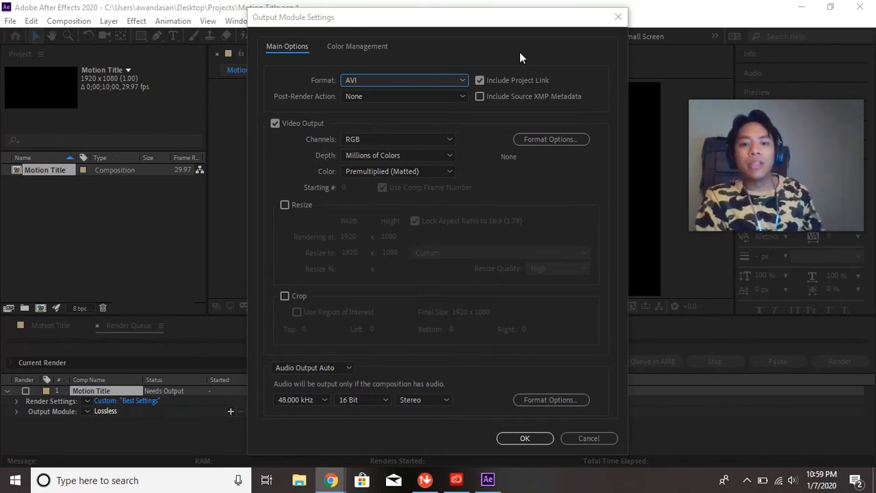
pyautogui.moveTo(603, 124)
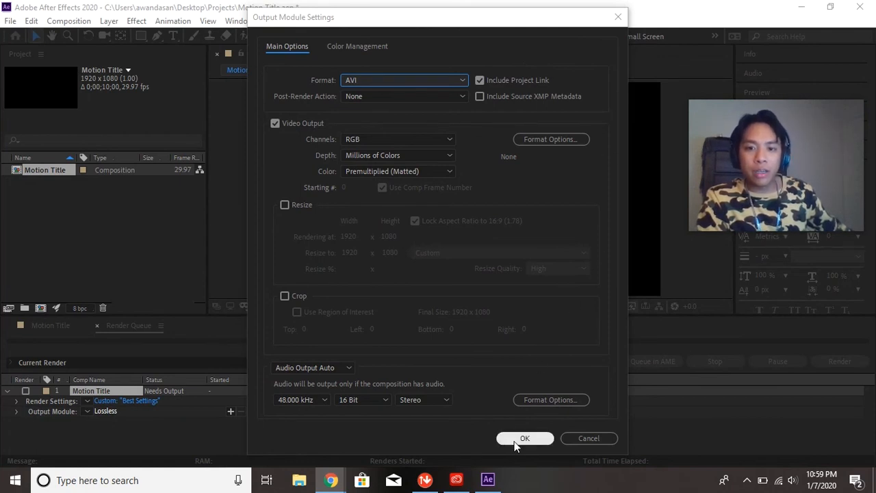
pyautogui.click(525, 438)
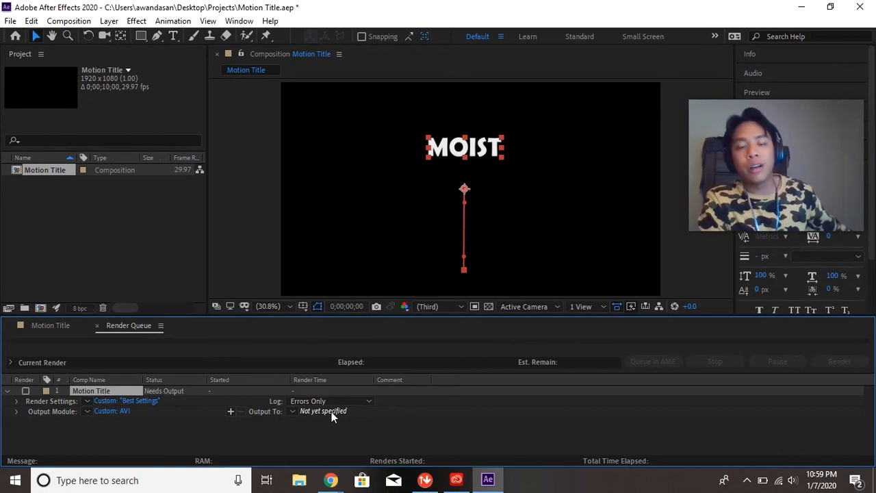
# Output the render to Motion Title.avi in the Projects folder and start rendering
pyautogui.click(322, 411)
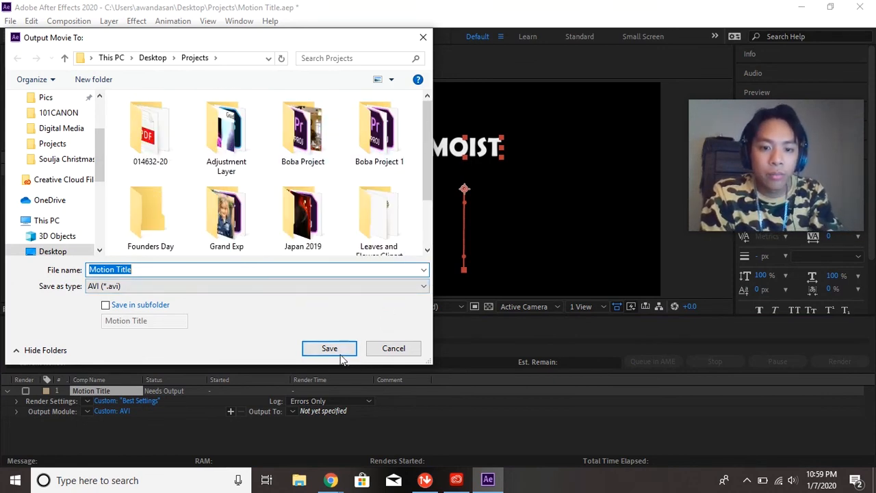
pyautogui.click(329, 348)
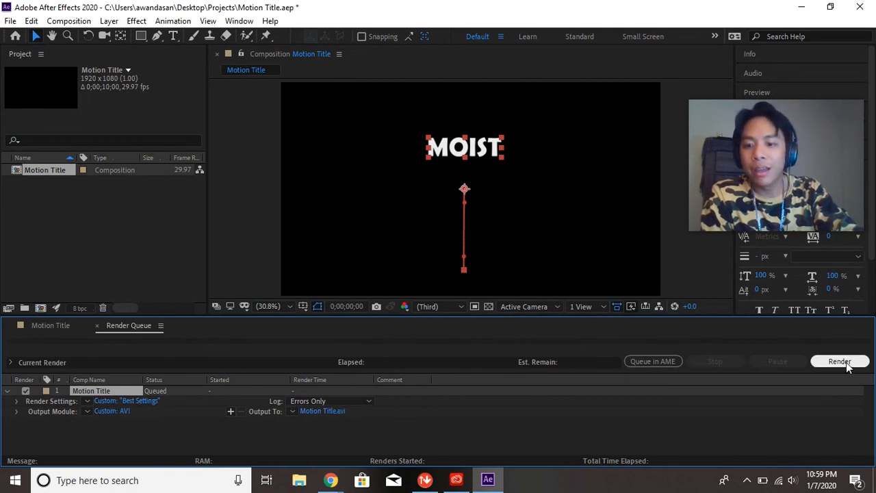
pyautogui.click(839, 361)
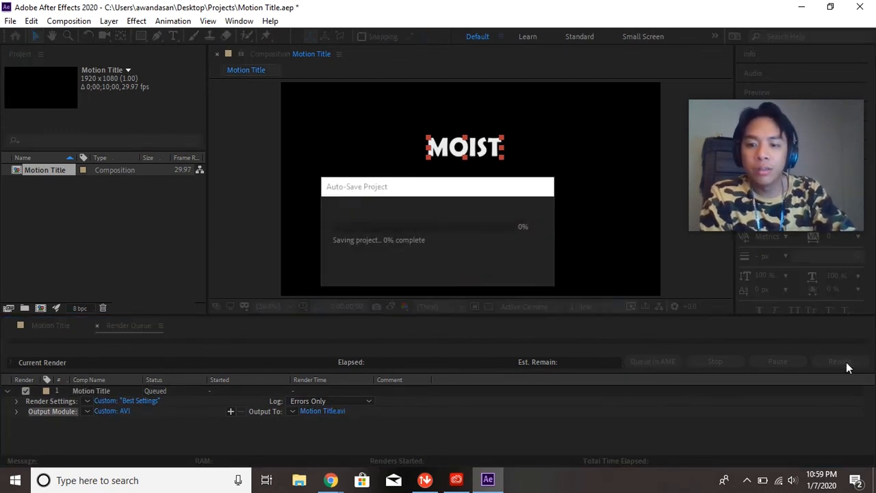